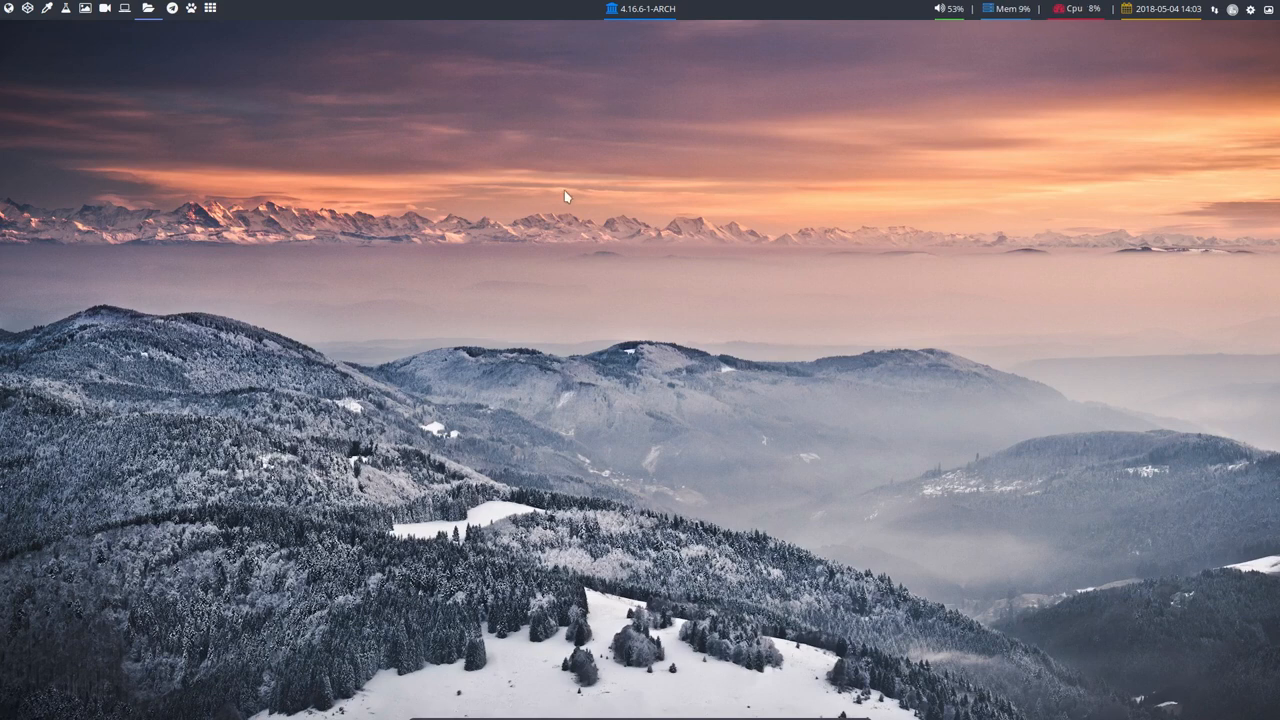
pyautogui.moveTo(552, 266)
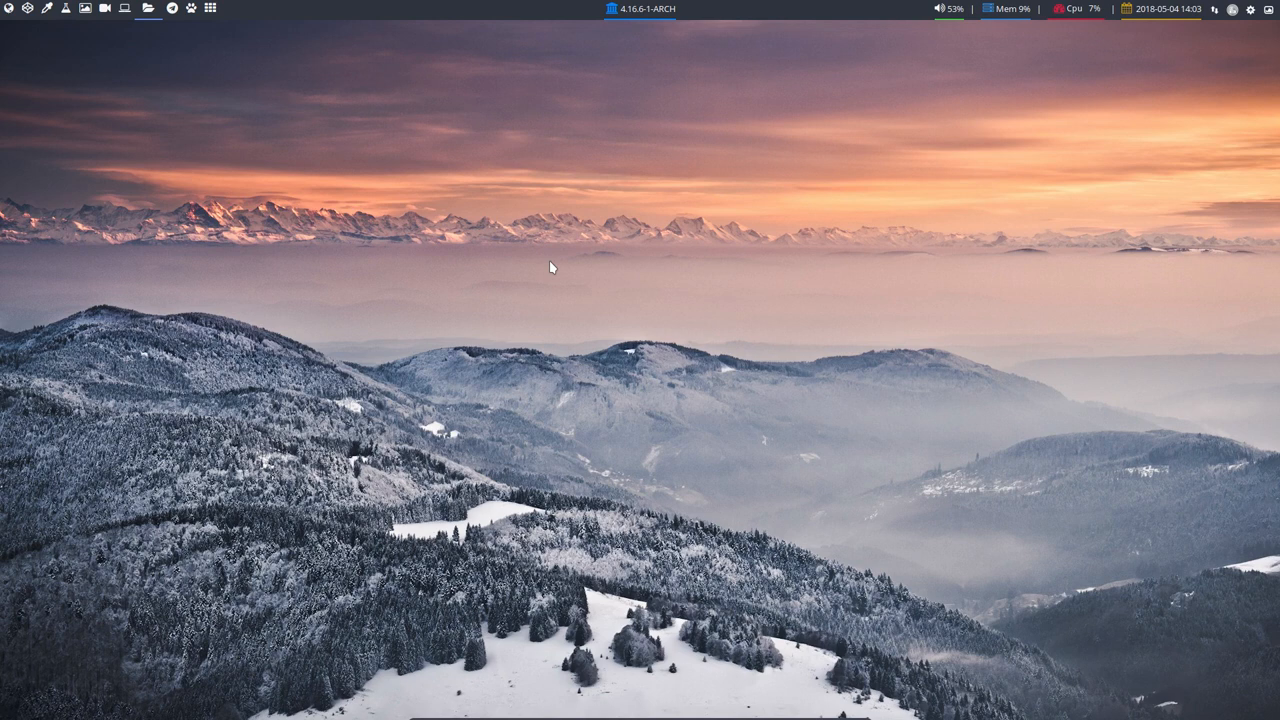
# Step: Launch Vivaldi from the top panel to the Desktoppr page for the snowy mountain wallpaper
pyautogui.click(1274, 11)
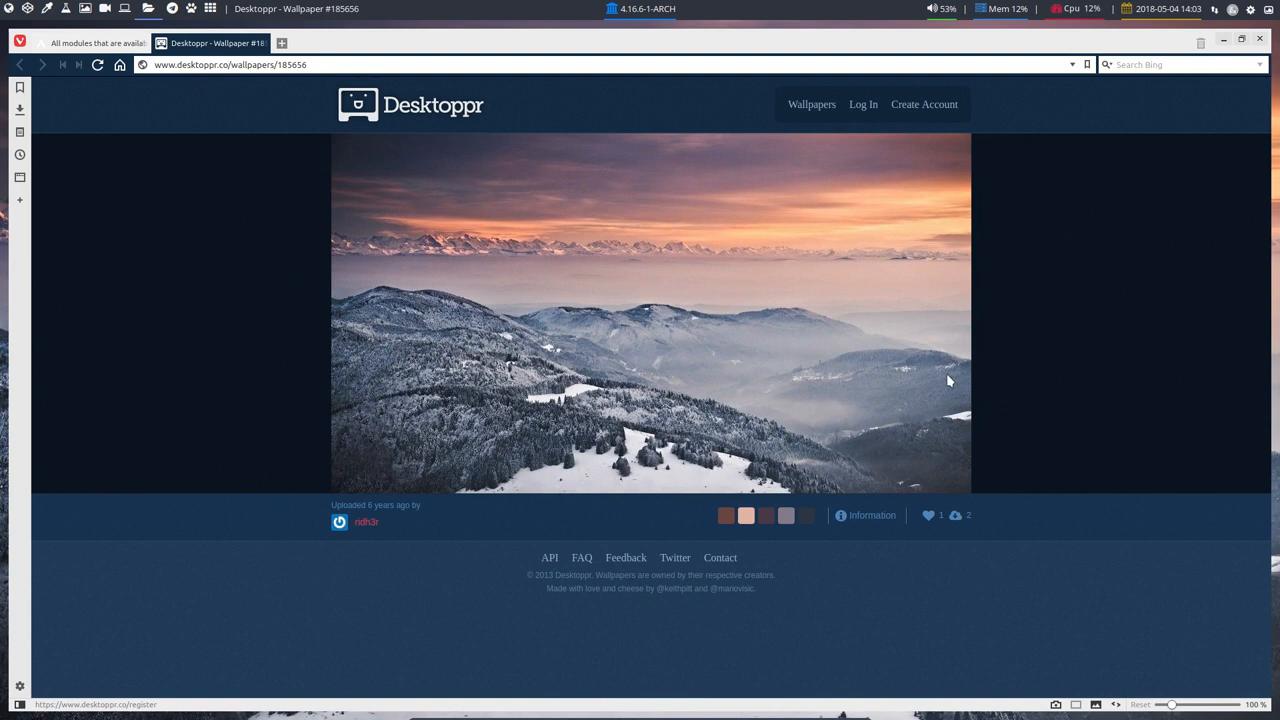
pyautogui.moveTo(1172, 237)
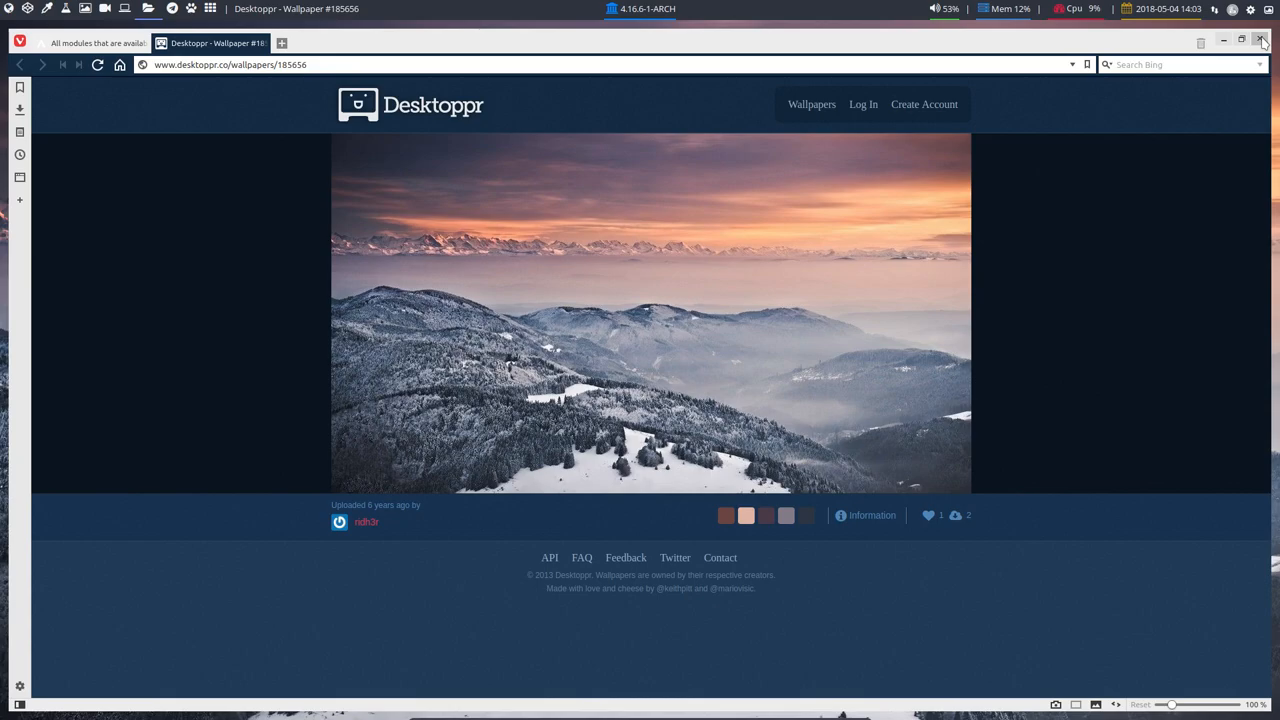
# Step: Close Vivaldi and open side-by-side terminals with Super+Return
pyautogui.click(1263, 40)
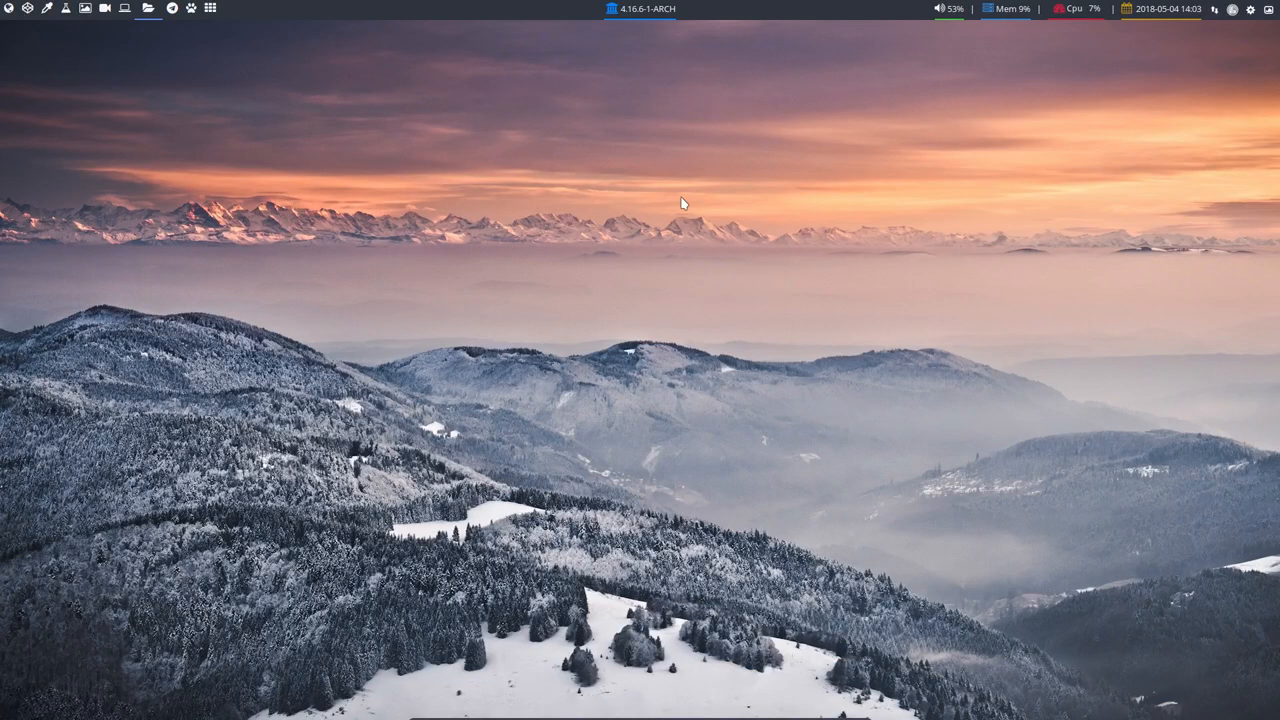
pyautogui.moveTo(248, 174)
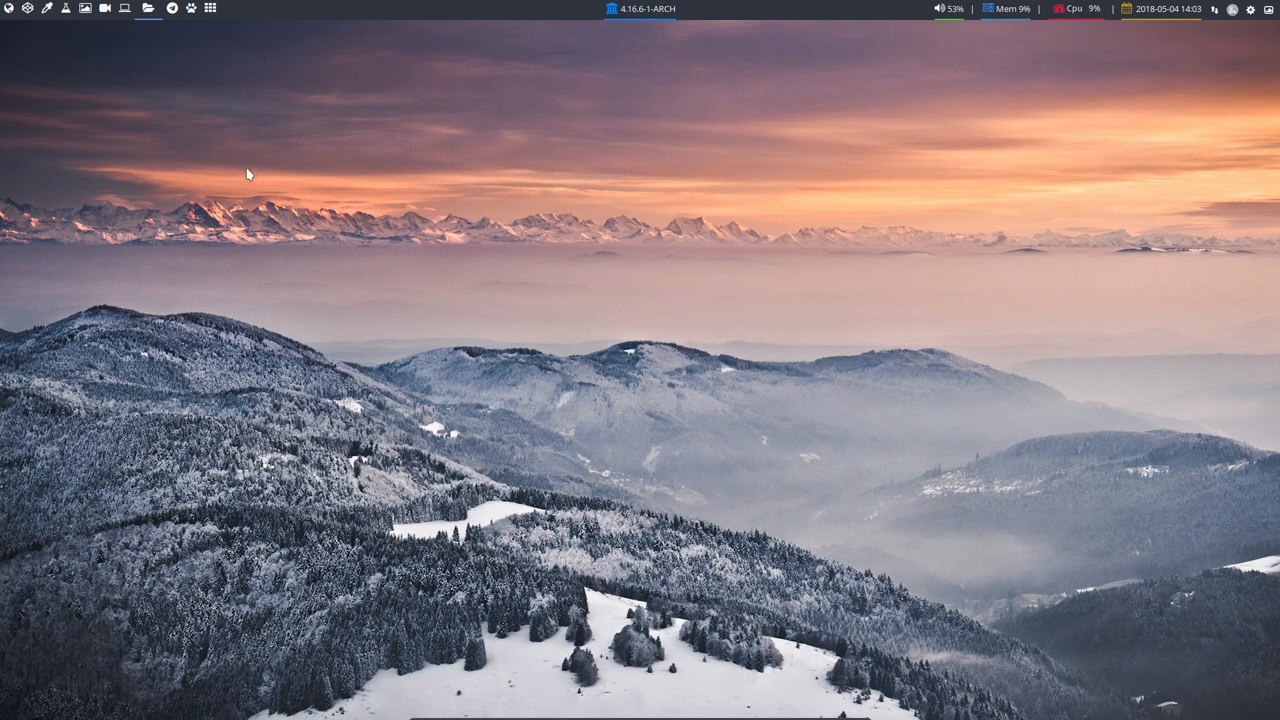
pyautogui.moveTo(241, 171)
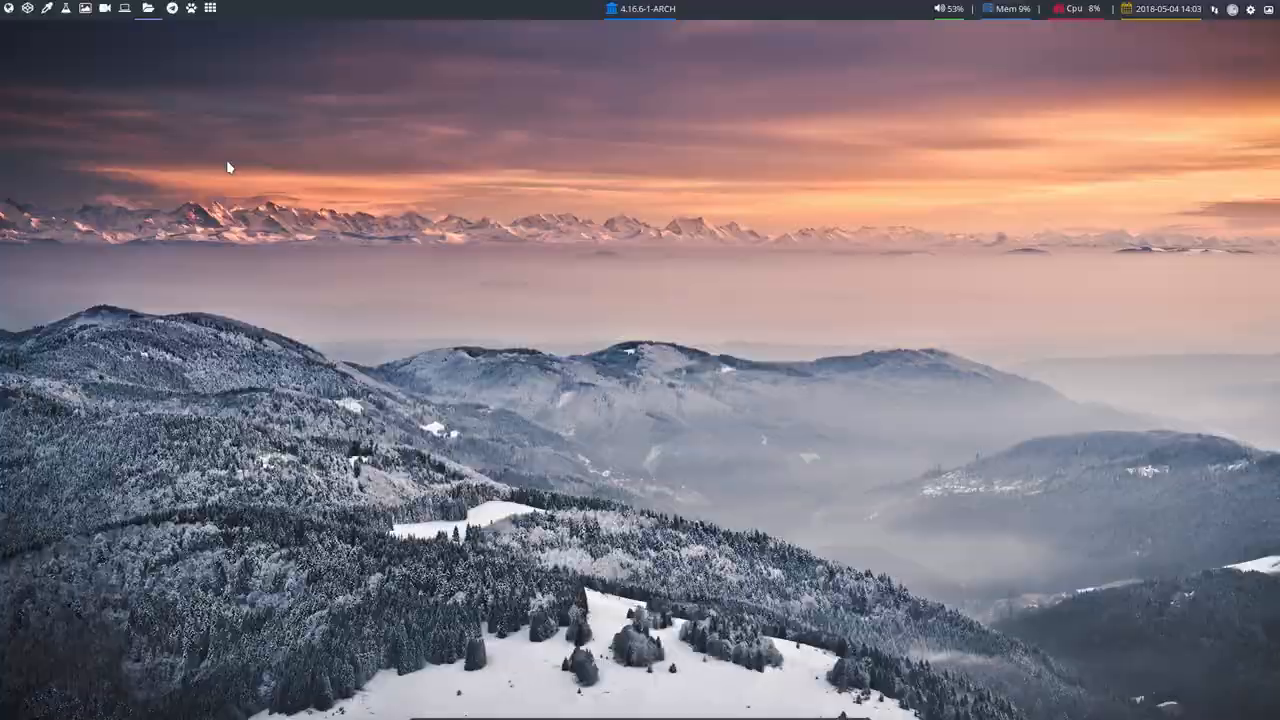
pyautogui.press('Super+Return')
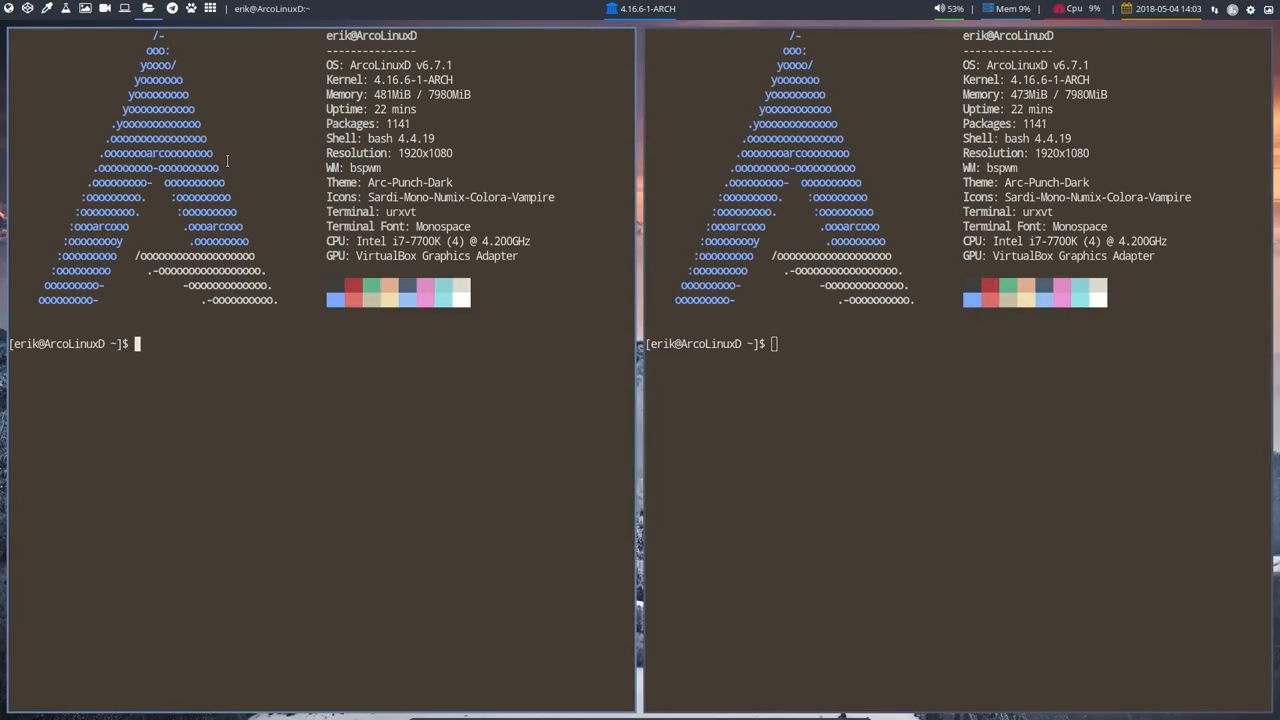
# Step: Run pipe in the left terminal and dmesg in the right terminal
pyautogui.write('pipe')
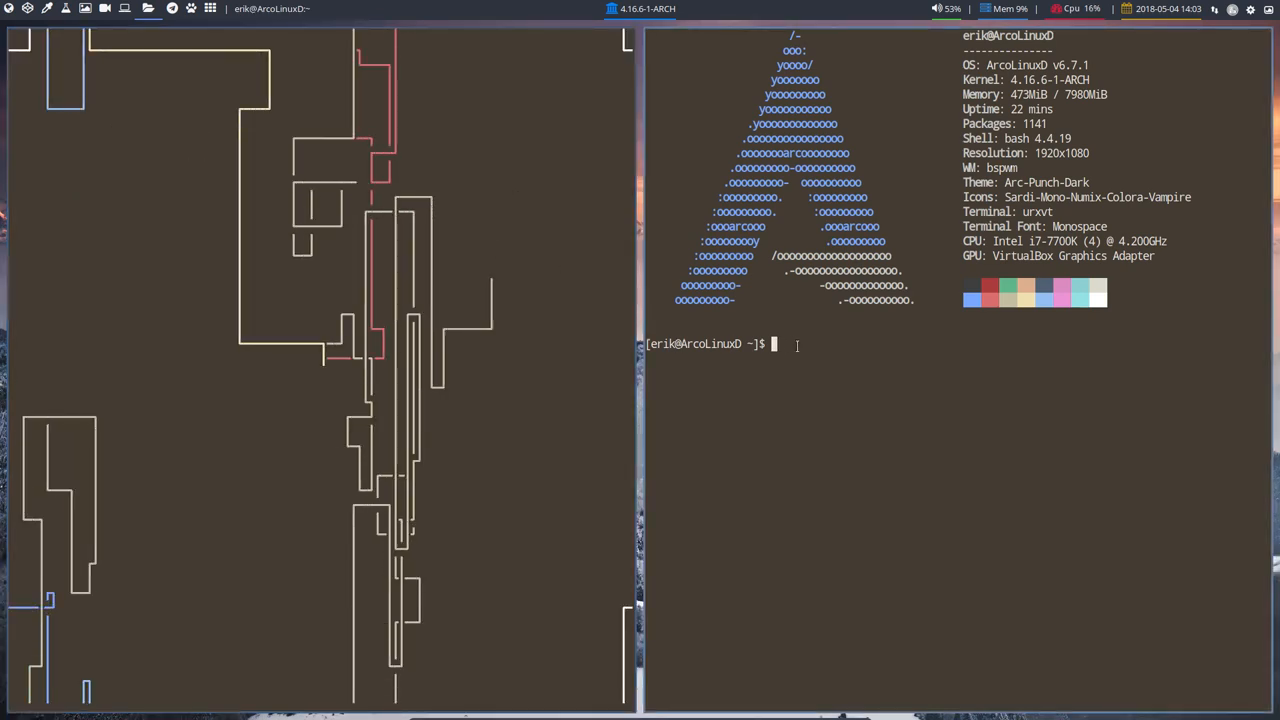
pyautogui.write('dmesg')
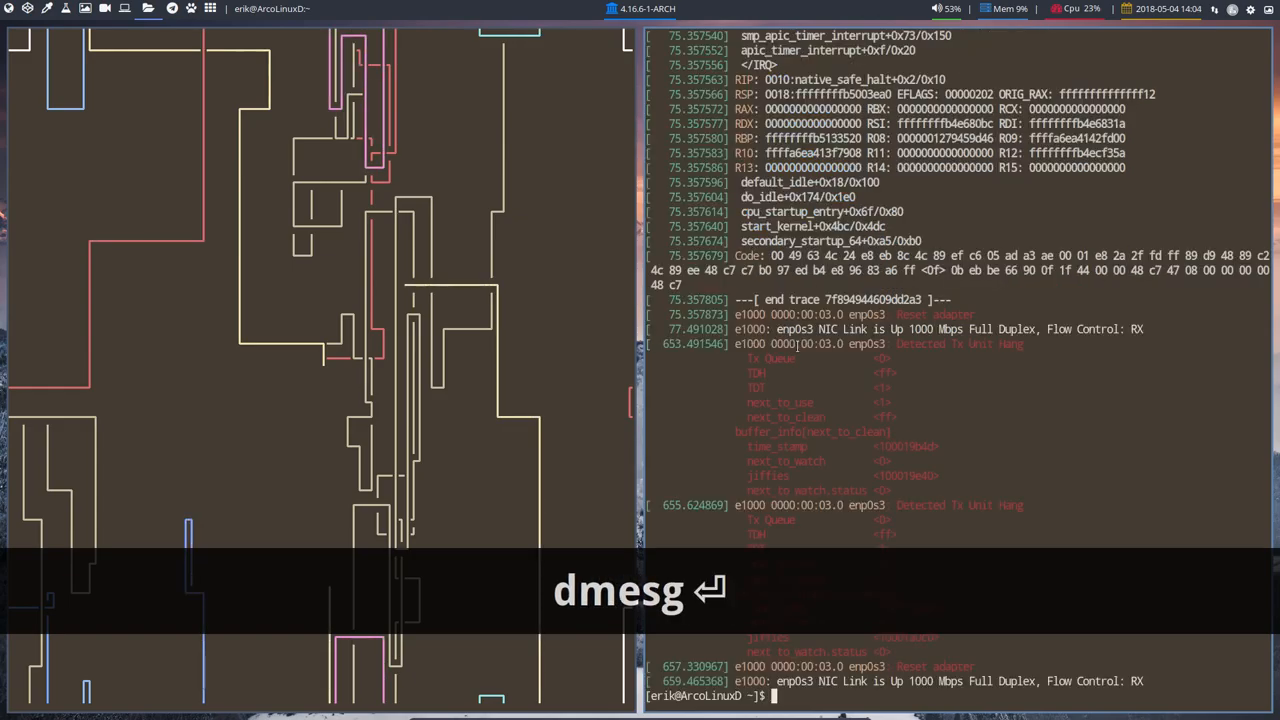
pyautogui.press('Return')
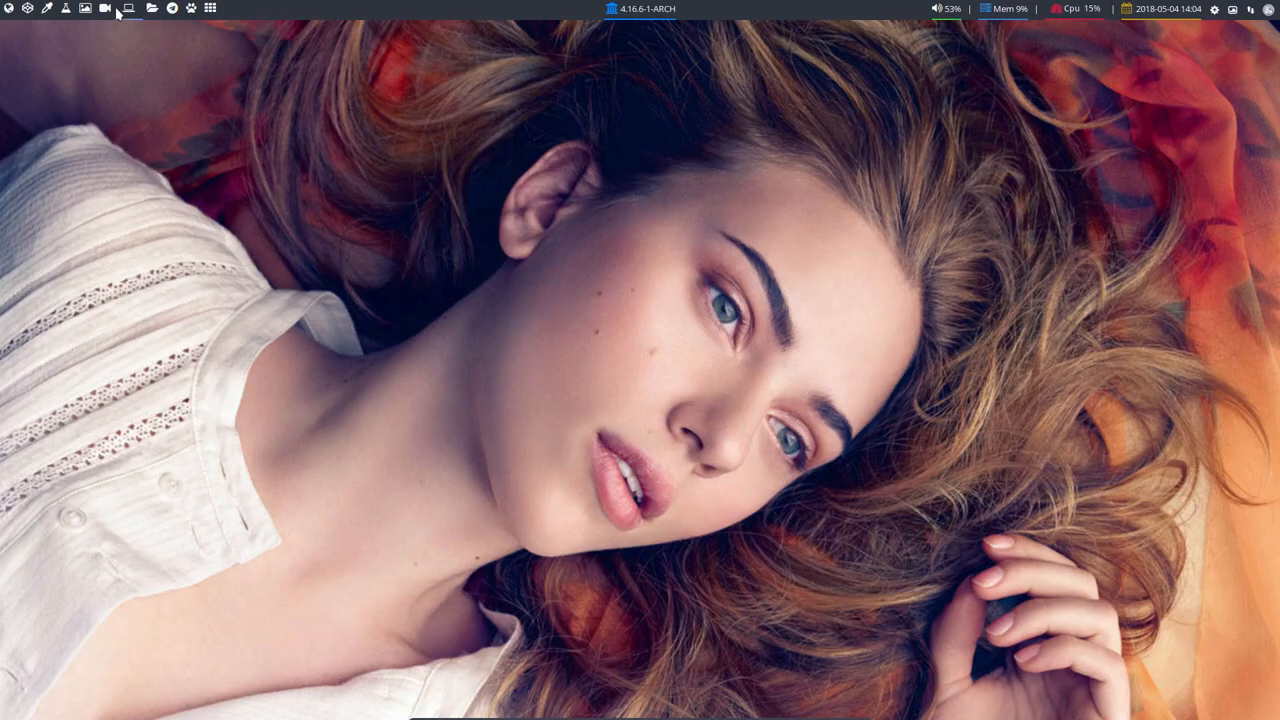
pyautogui.moveTo(185, 11)
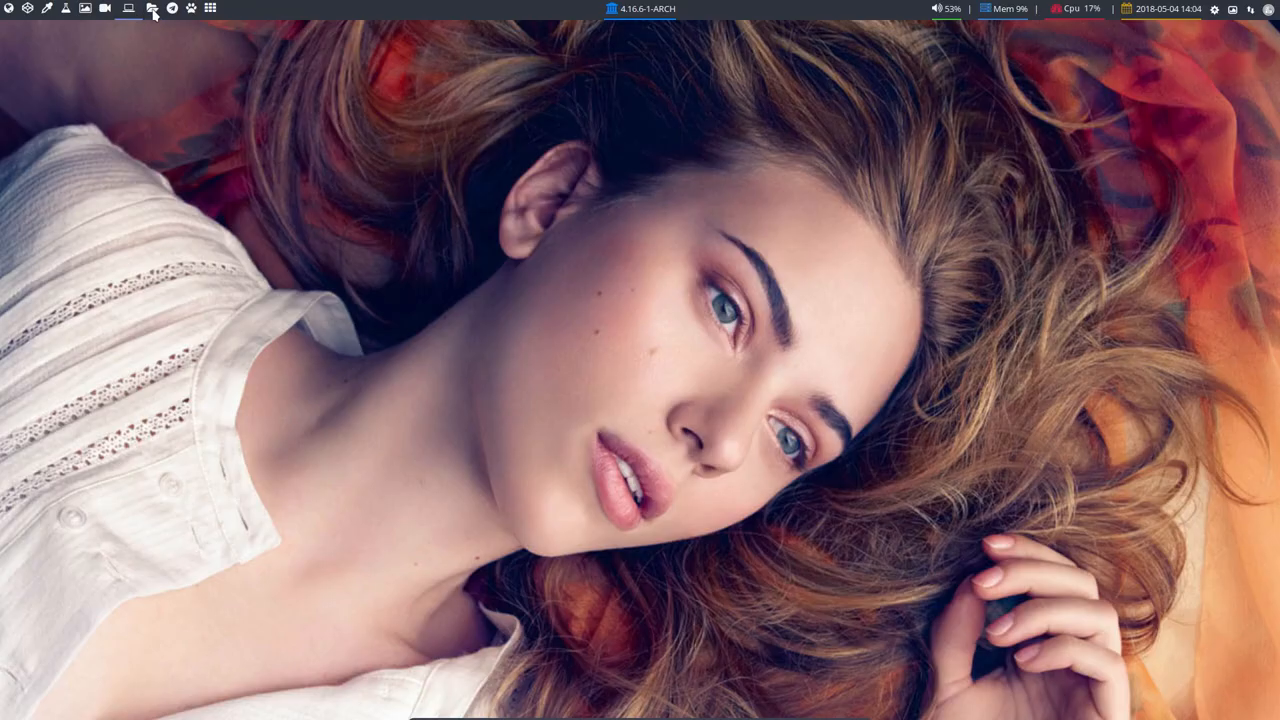
# Step: Open a new terminal and load new wallpapers with Alt+Shift+N so pywal recolours them teal
pyautogui.click(128, 9)
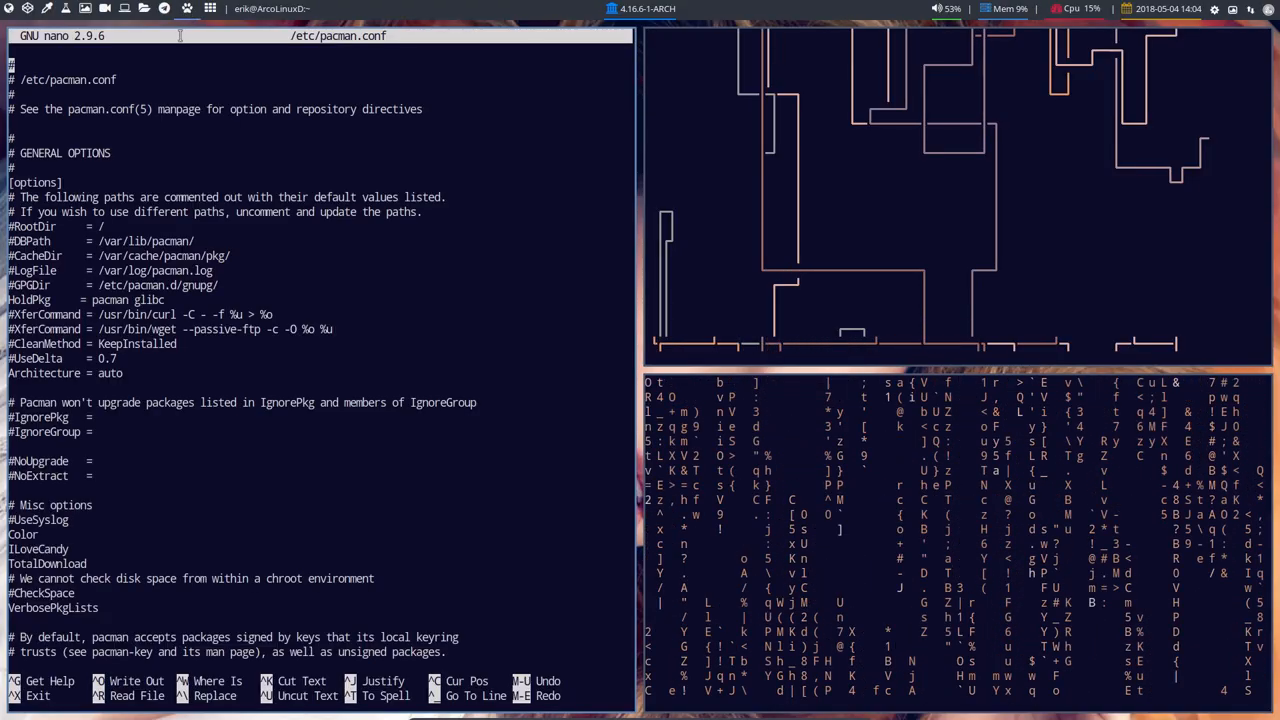
pyautogui.press('alt+shift+n')
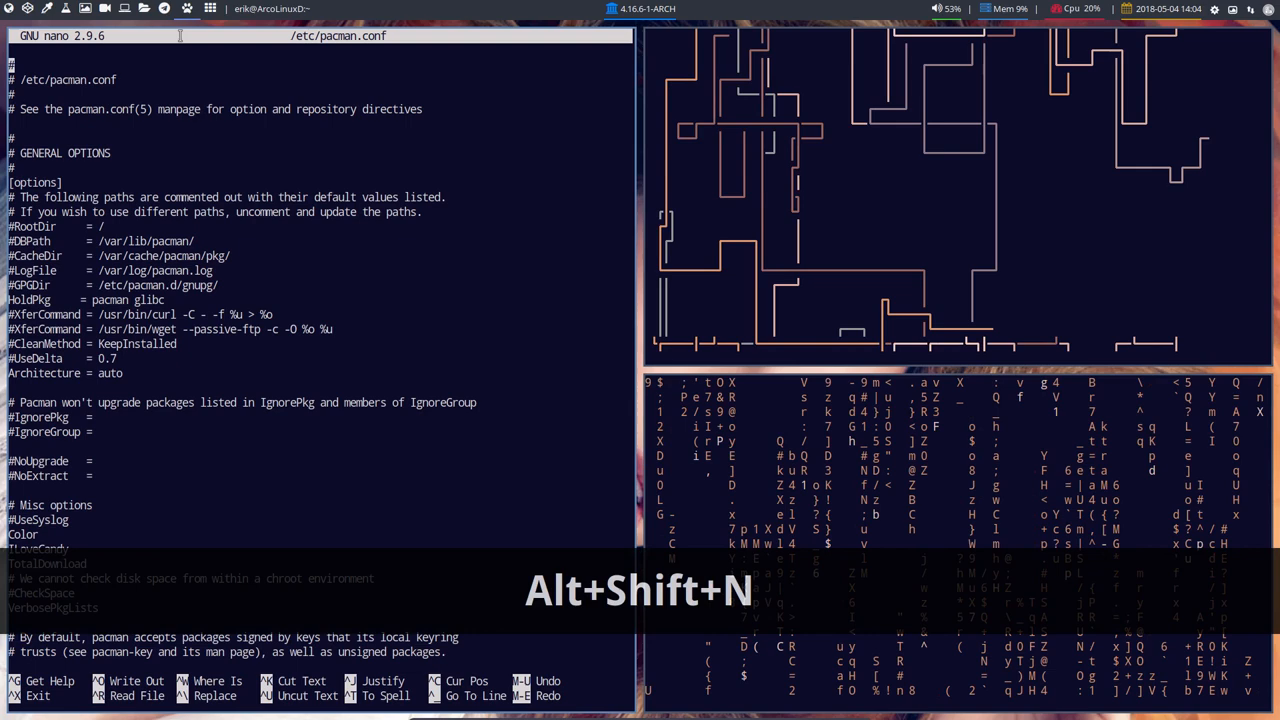
pyautogui.press('Alt+Shift+n')
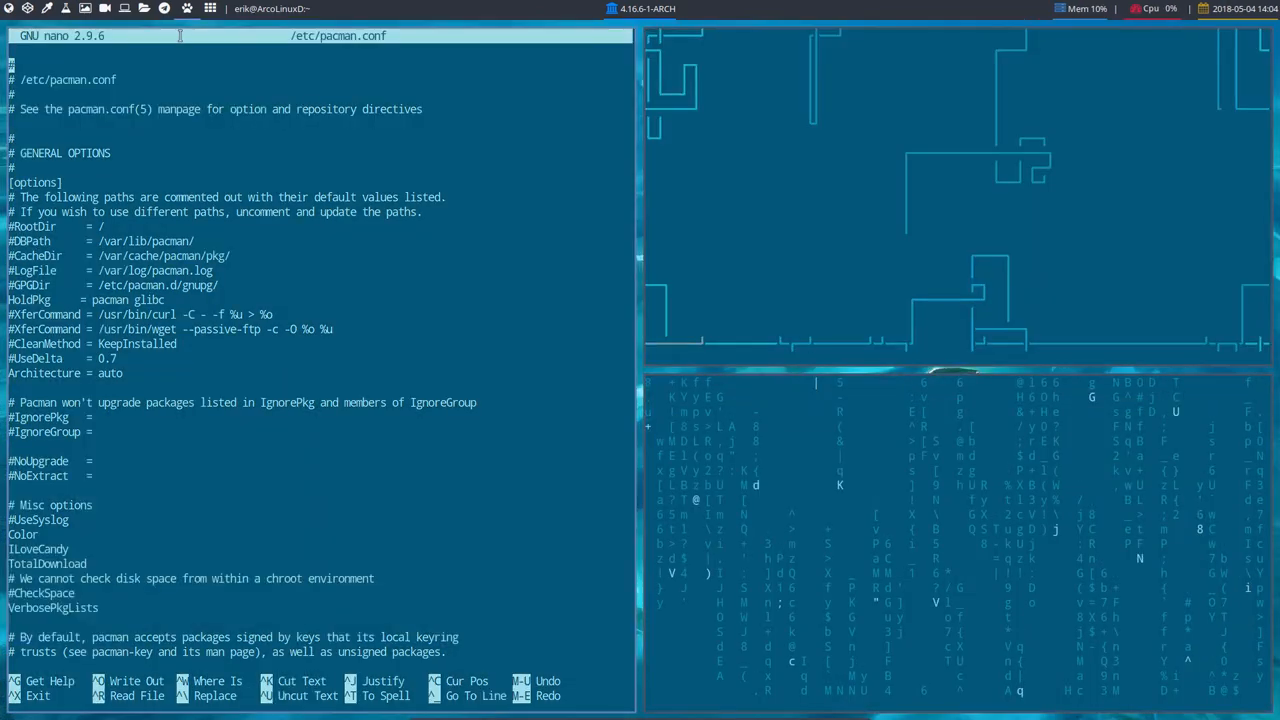
pyautogui.press('Alt+Shift+N')
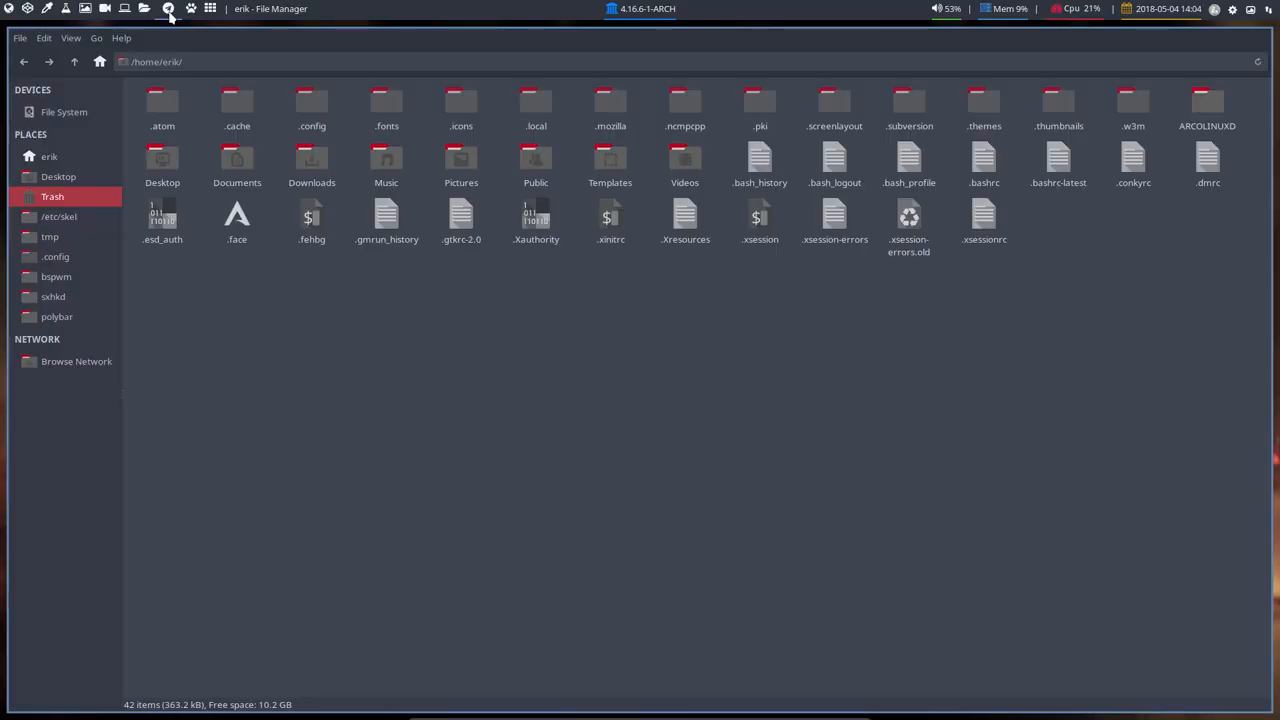
# Step: Browse the sxhkd config folder, then the bspwm config folder, from Thunar's sidebar bookmarks
pyautogui.click(52, 296)
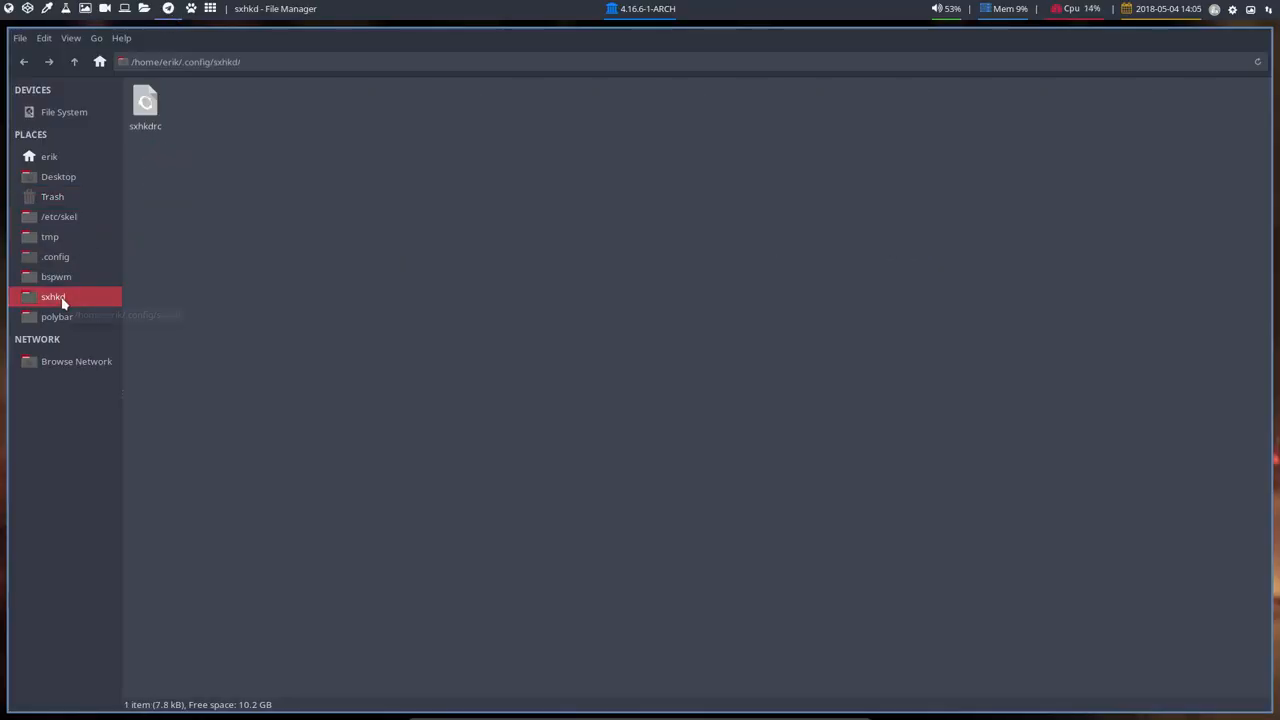
pyautogui.moveTo(60, 305)
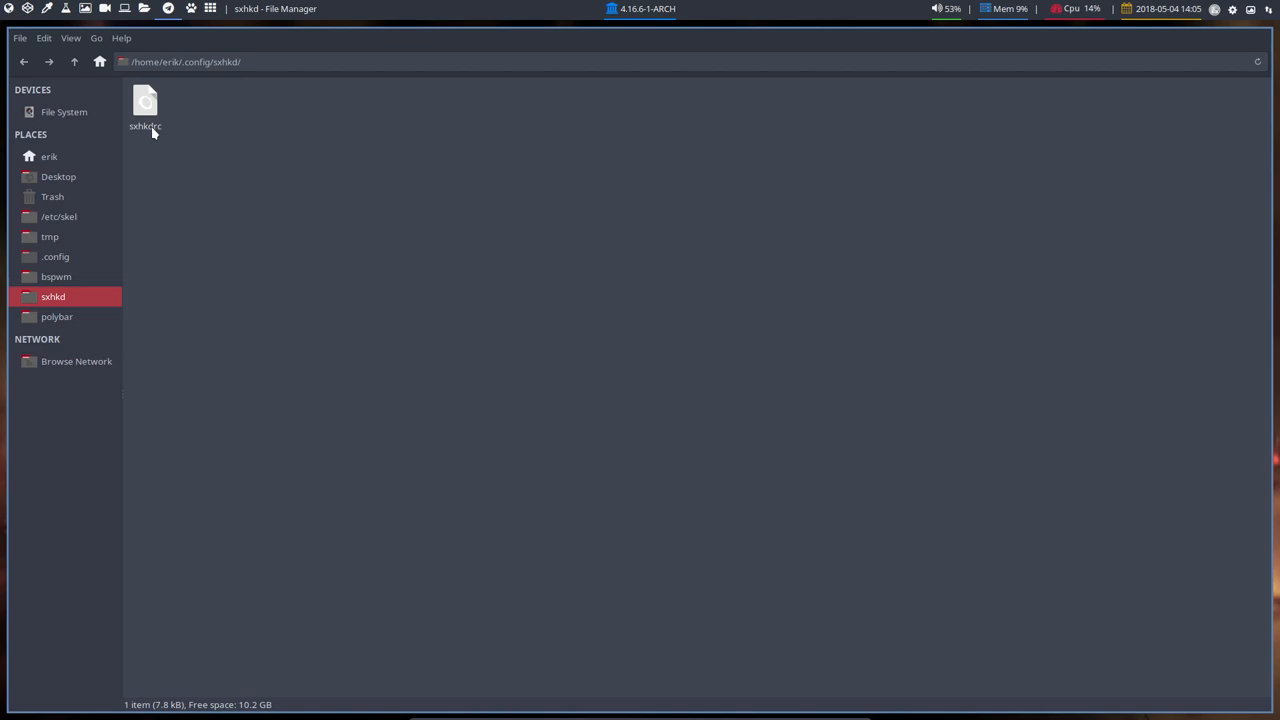
pyautogui.click(56, 276)
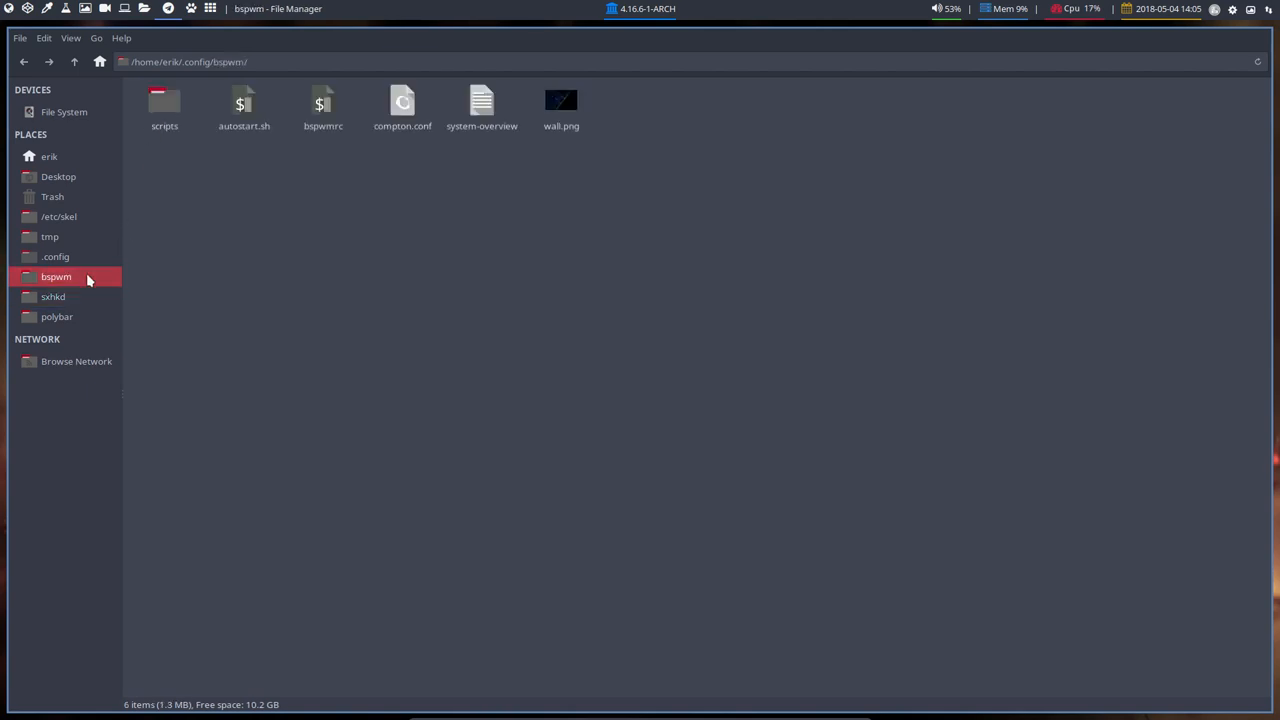
pyautogui.moveTo(166, 198)
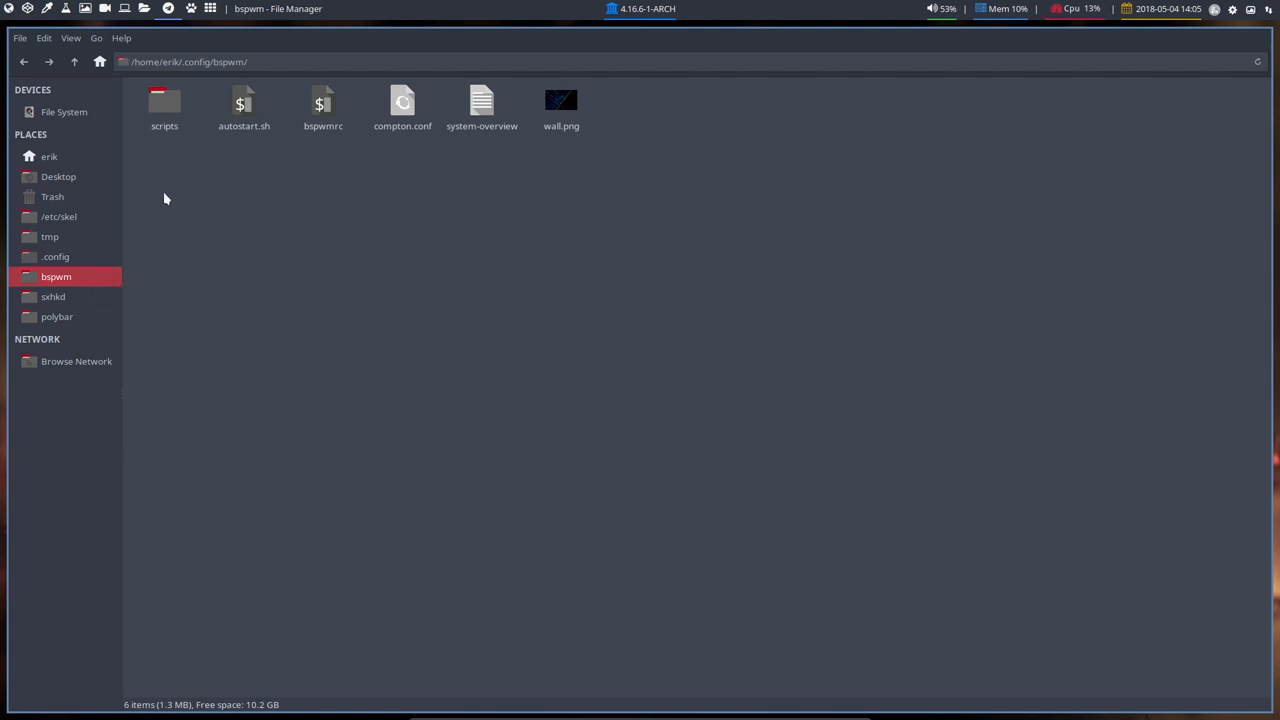
pyautogui.moveTo(322, 196)
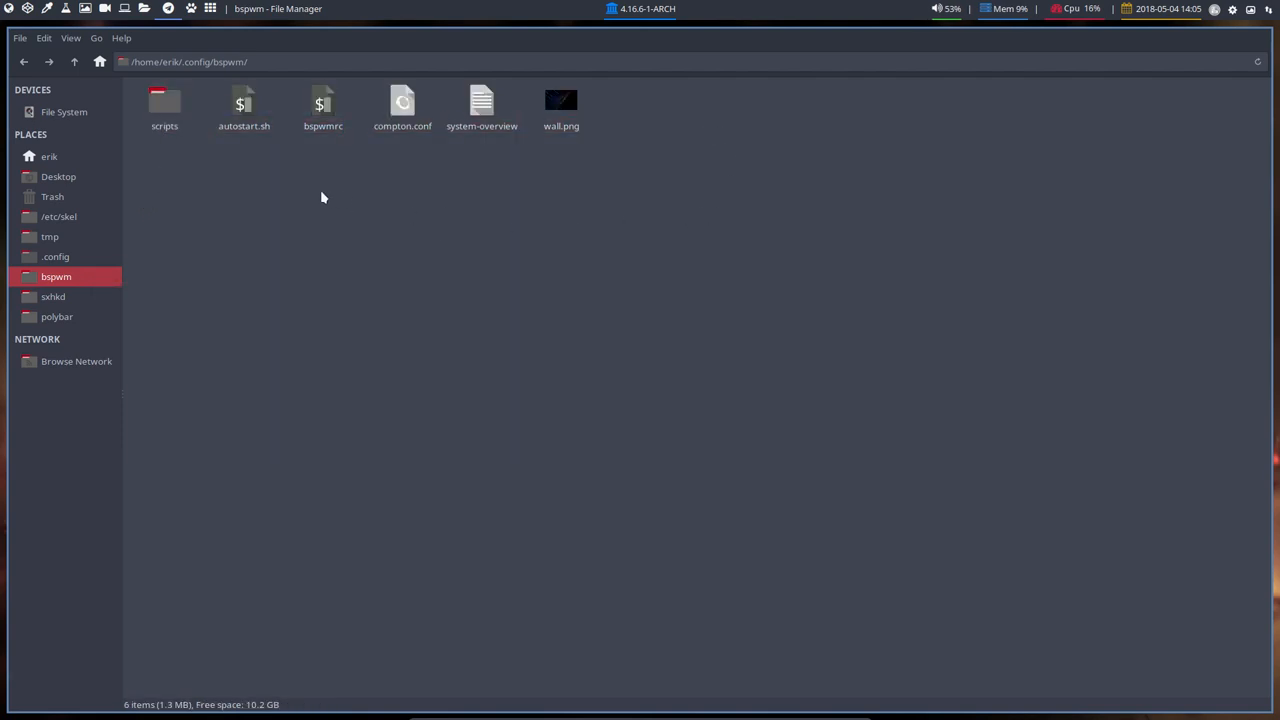
pyautogui.moveTo(55, 160)
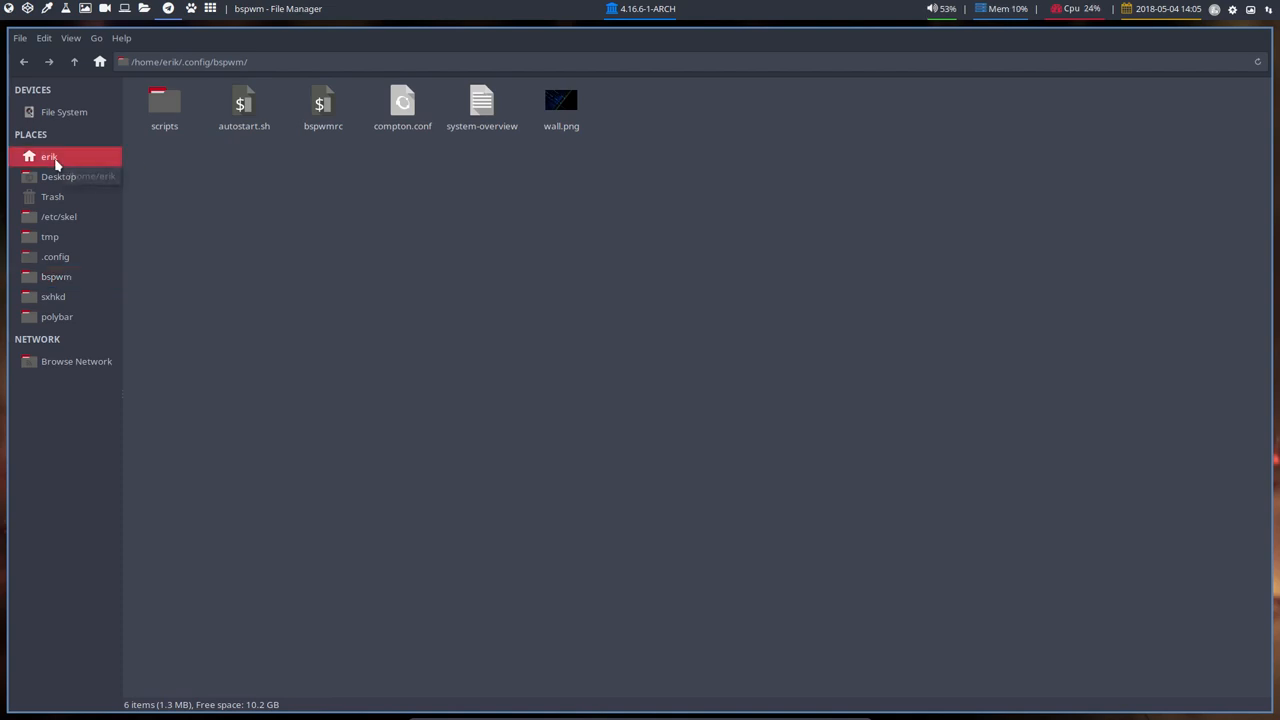
# Step: Paste a .Xresources (copy 1) backup in home, then open .Xresources in Sublime Text
pyautogui.click(48, 156)
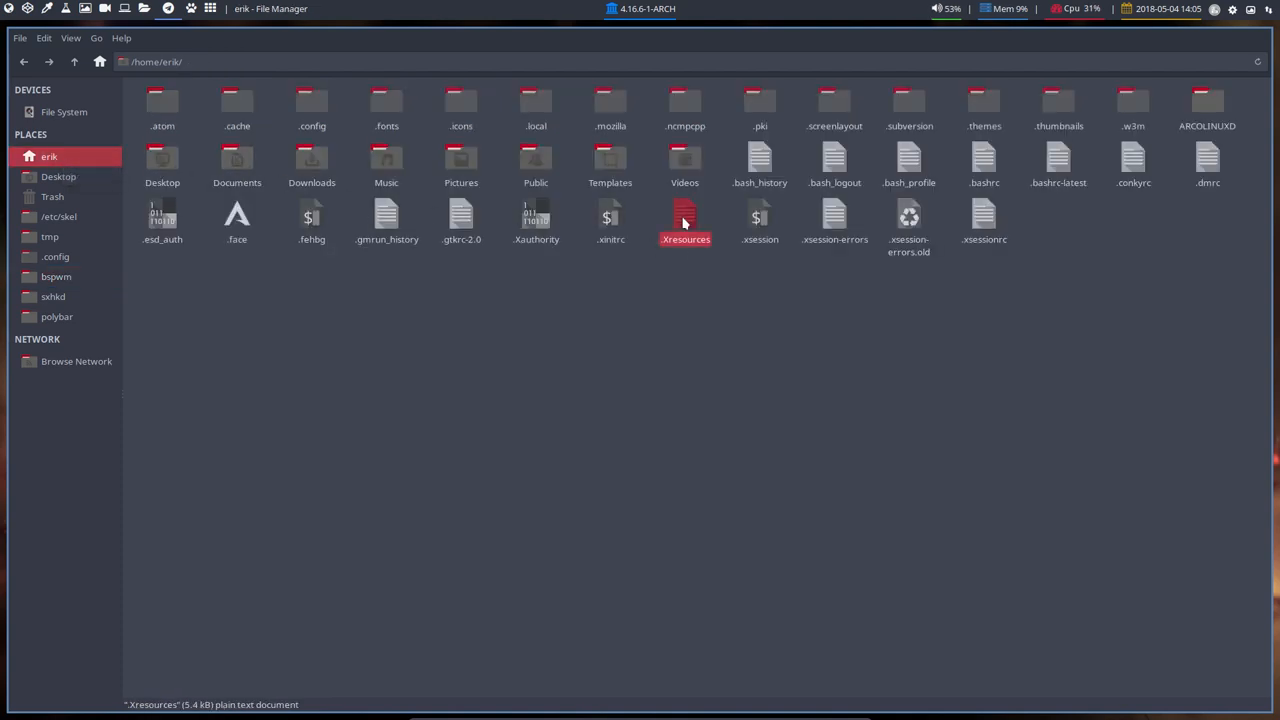
pyautogui.moveTo(682, 302)
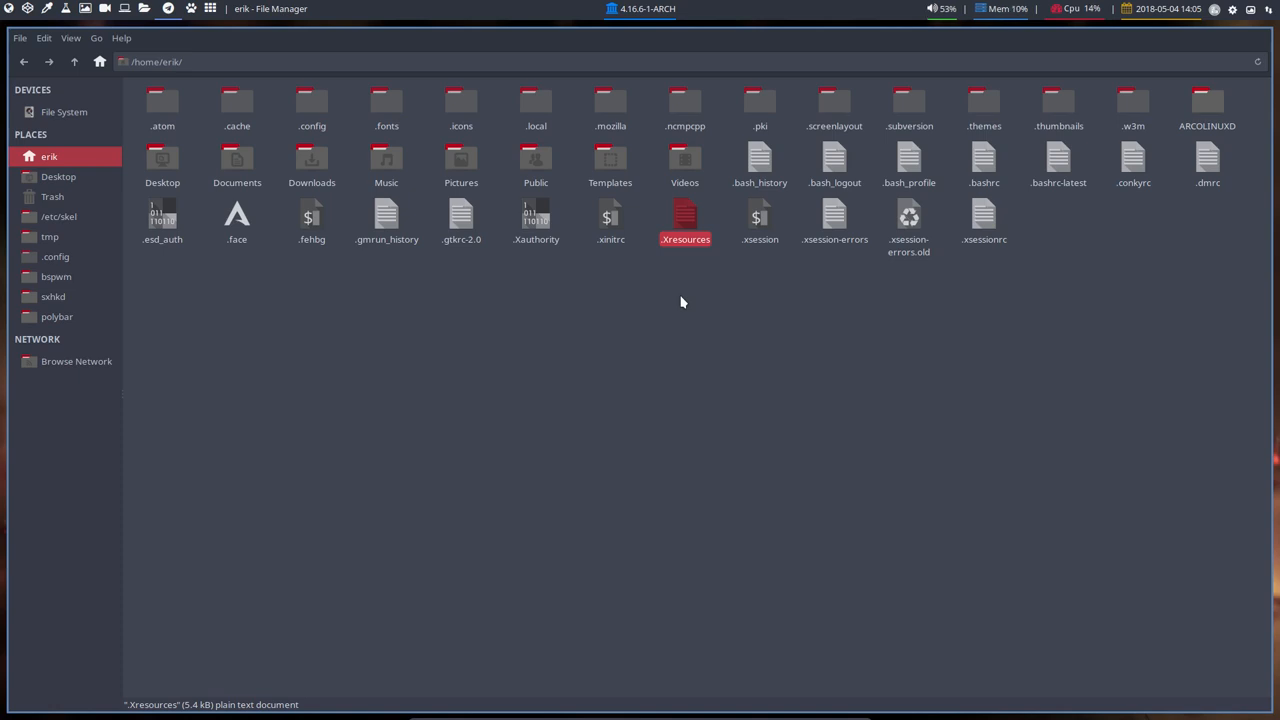
pyautogui.press('ctrl+v')
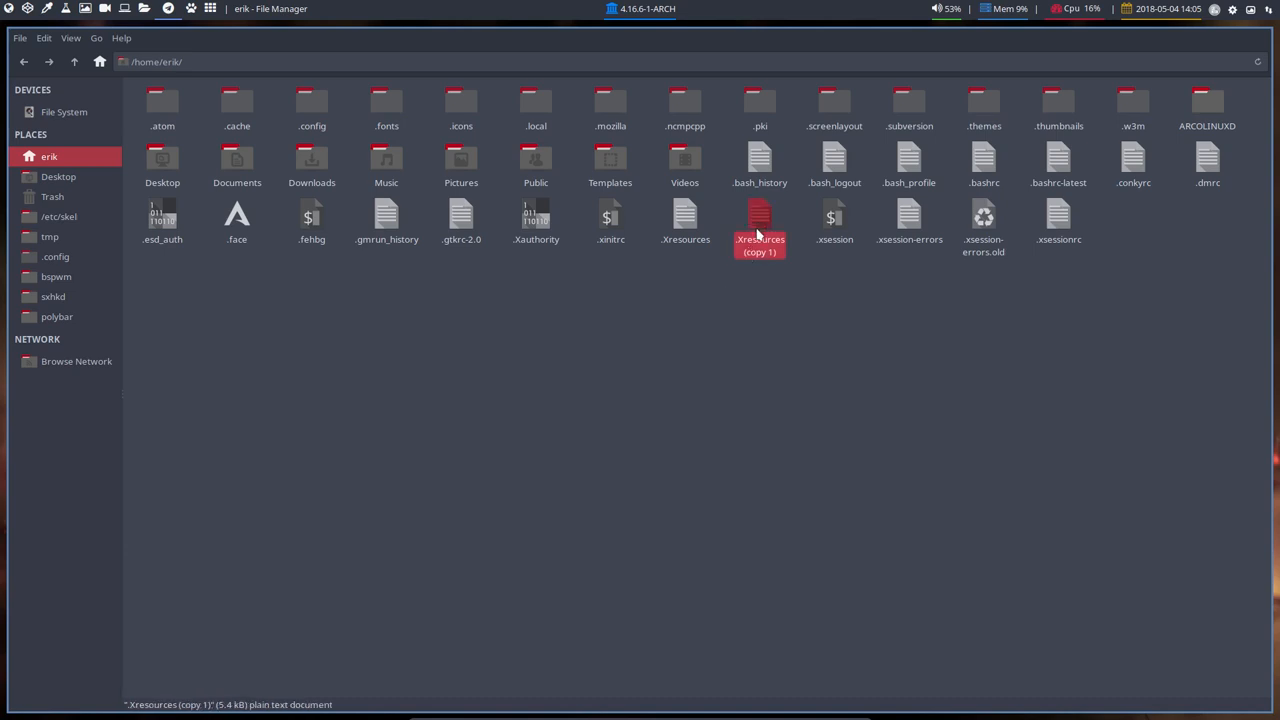
pyautogui.click(685, 218)
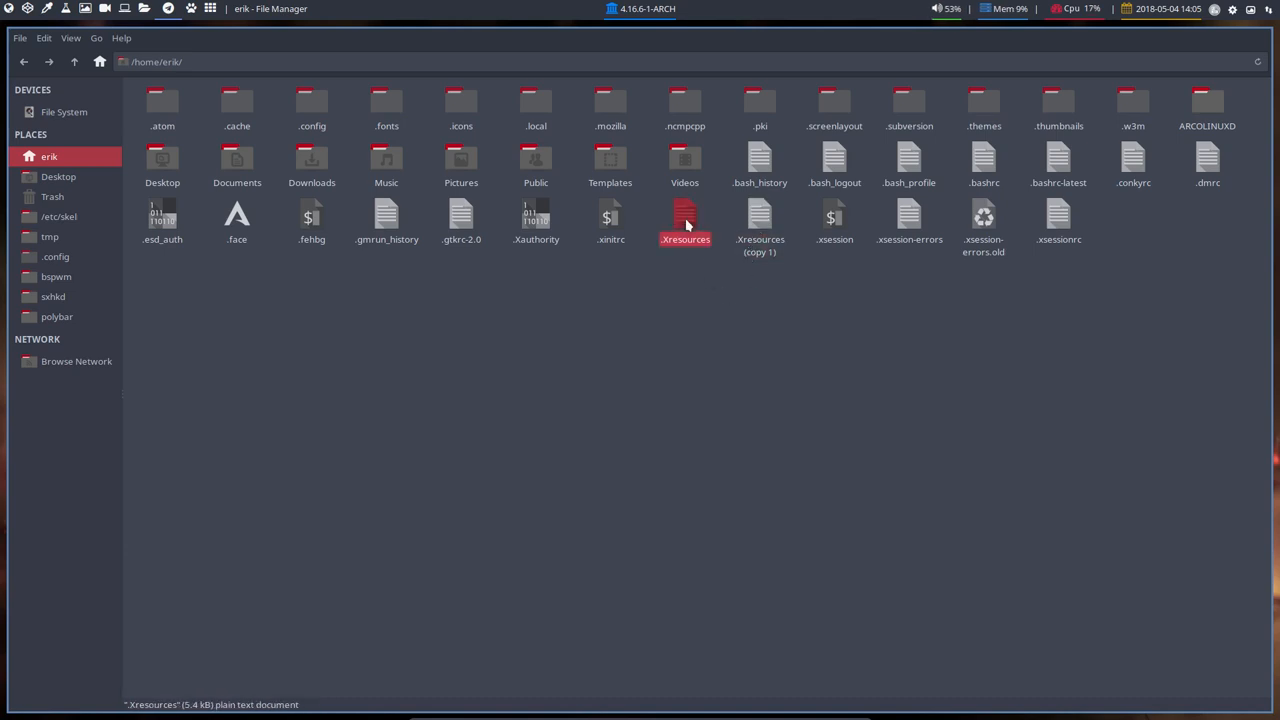
pyautogui.doubleClick(684, 215)
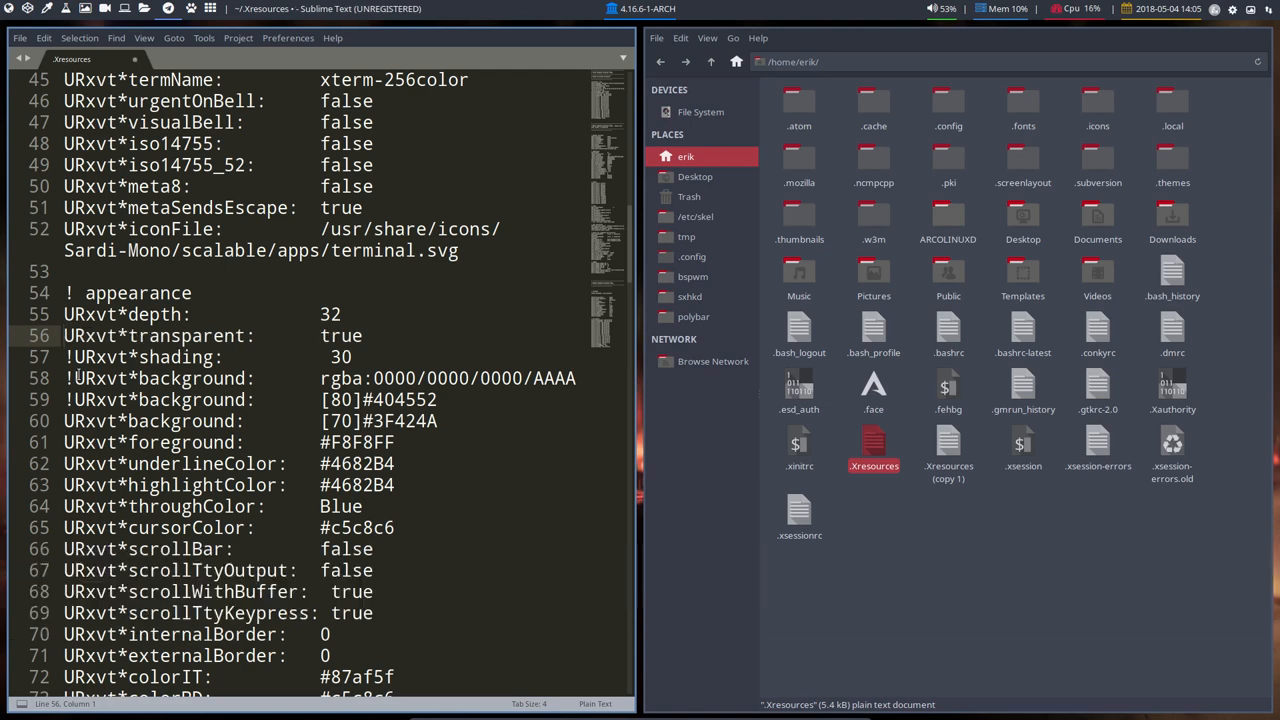
# Step: Remove the ! before URxvt*shading: 30 on line 57 and save
pyautogui.press('Delete')
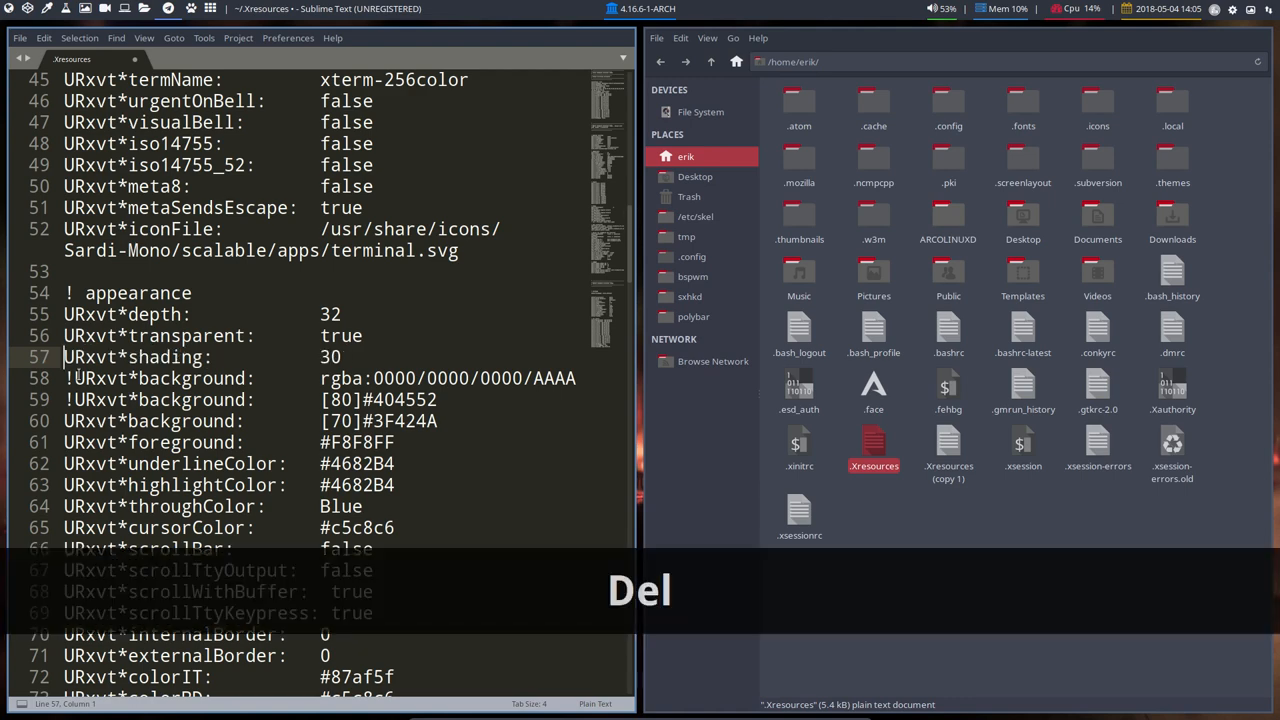
pyautogui.press('Delete')
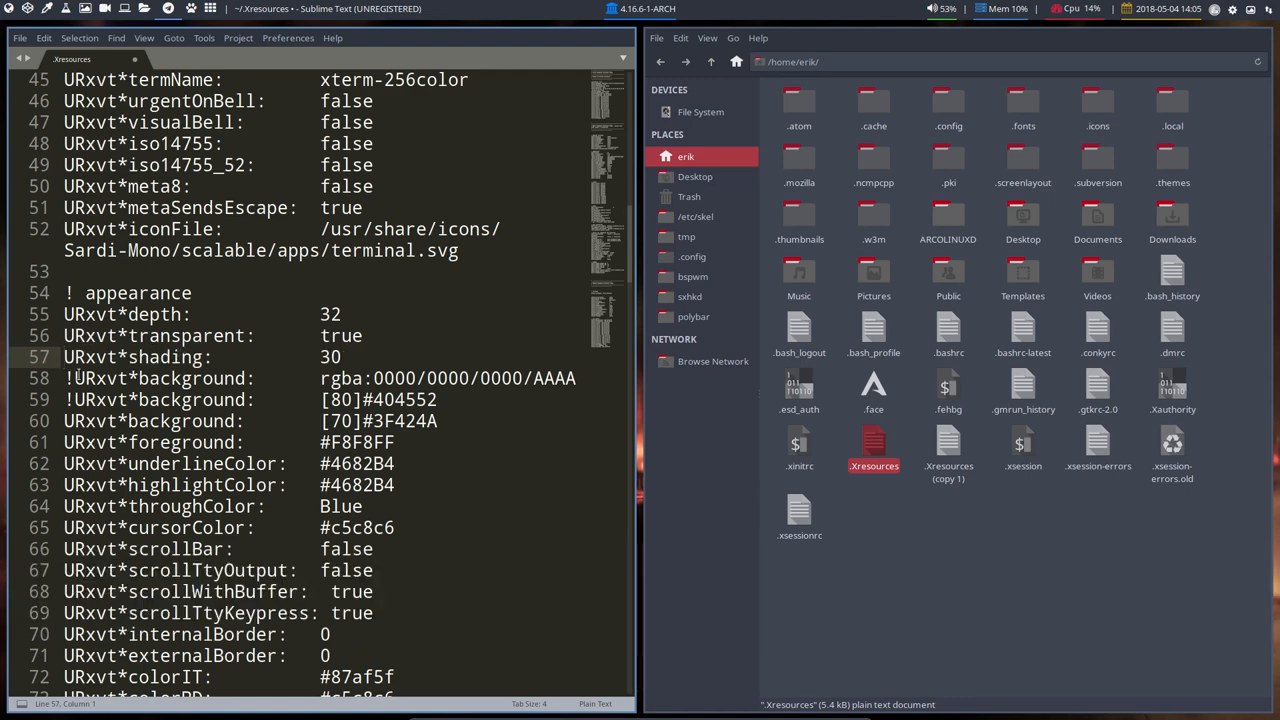
pyautogui.press('ctrl+s')
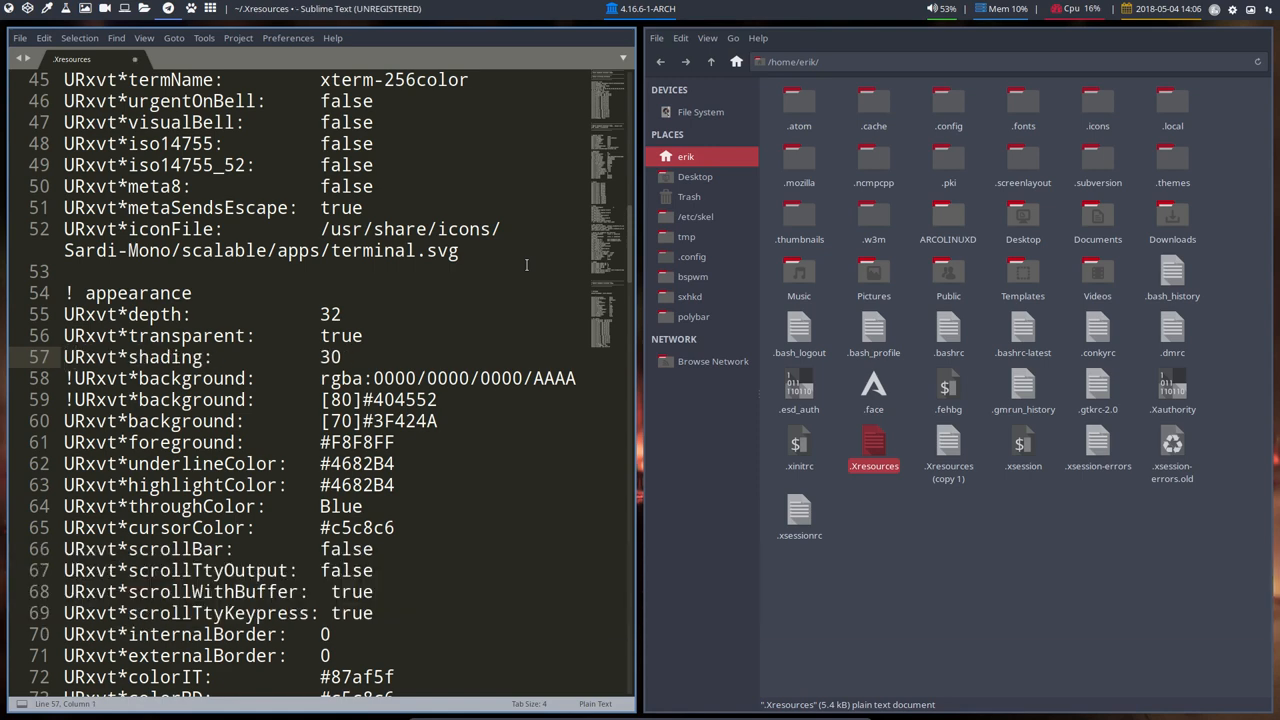
# Step: Log out via Super+X, then cycle wallpapers with Alt+Right/Left to the pink squares
pyautogui.press('Super+x')
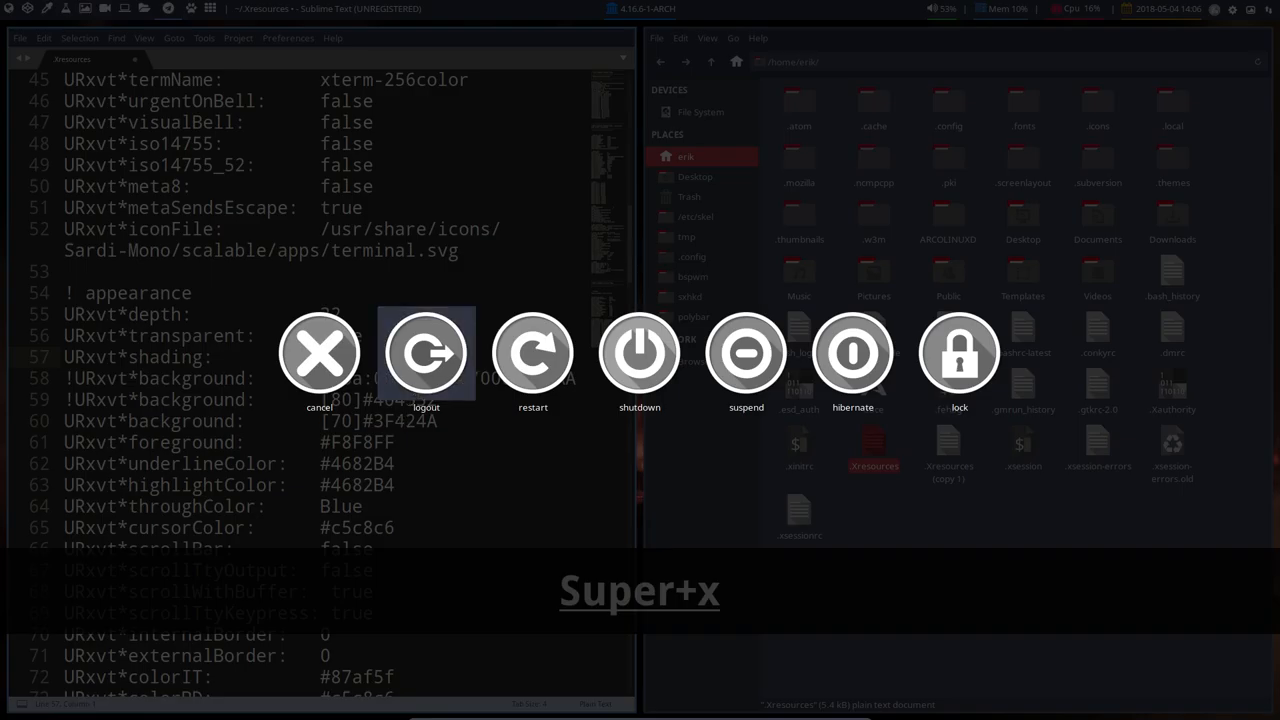
pyautogui.click(426, 352)
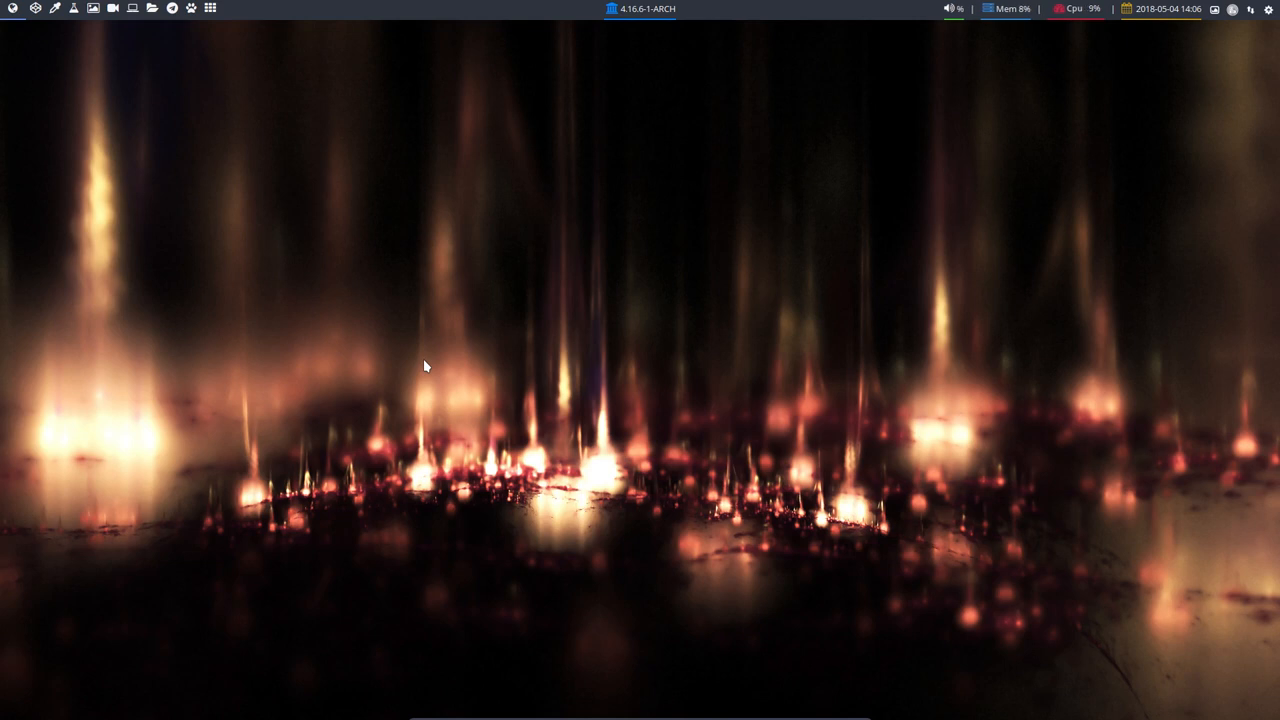
pyautogui.press('Alt+Right')
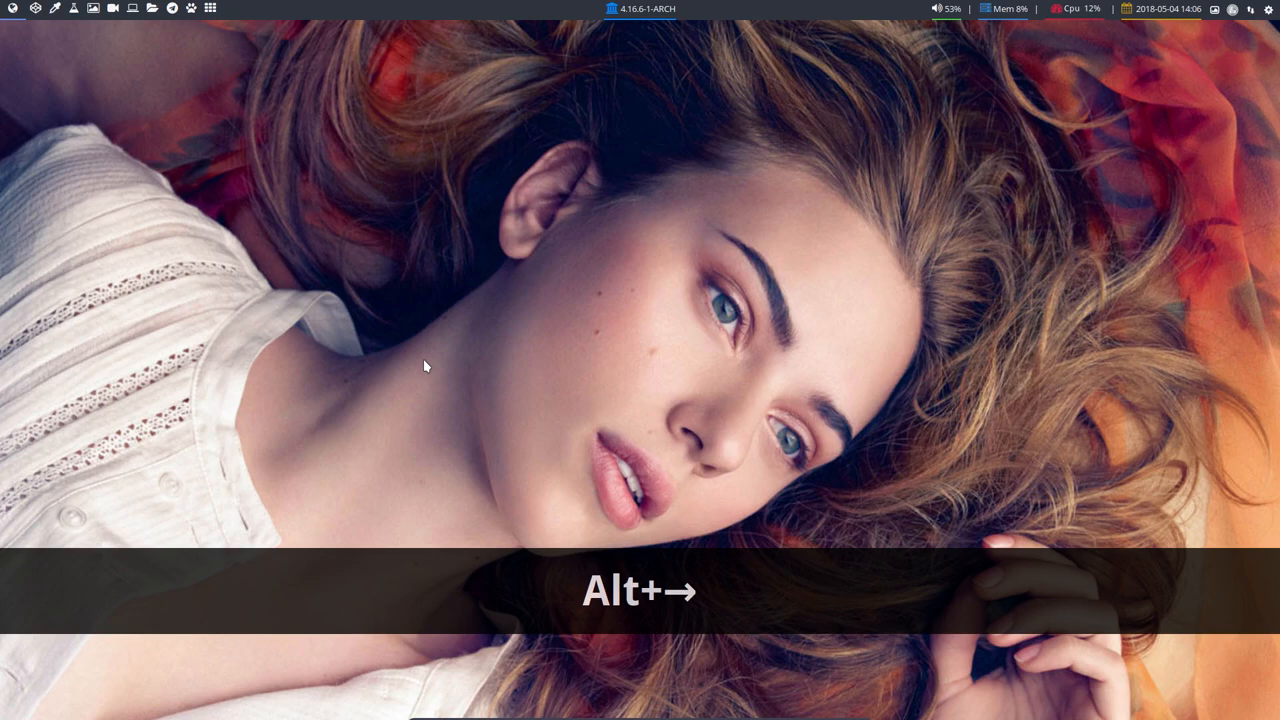
pyautogui.press('alt+Right')
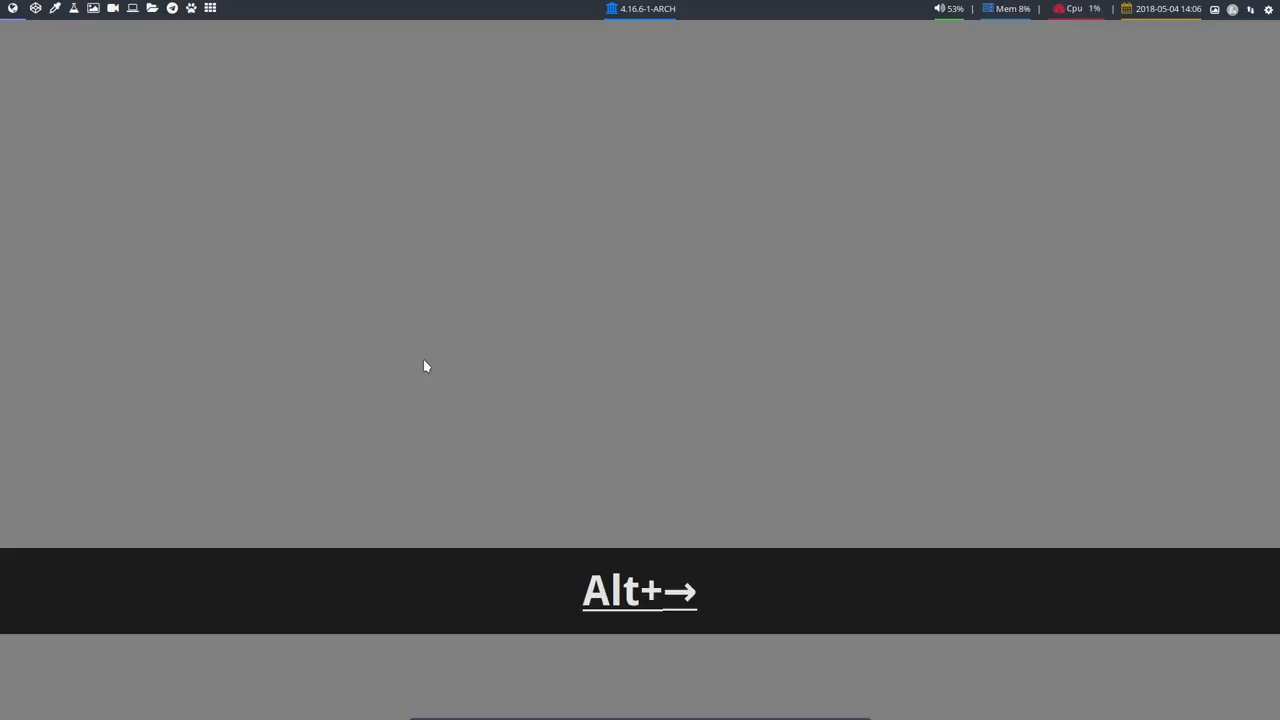
pyautogui.press('Alt+Left')
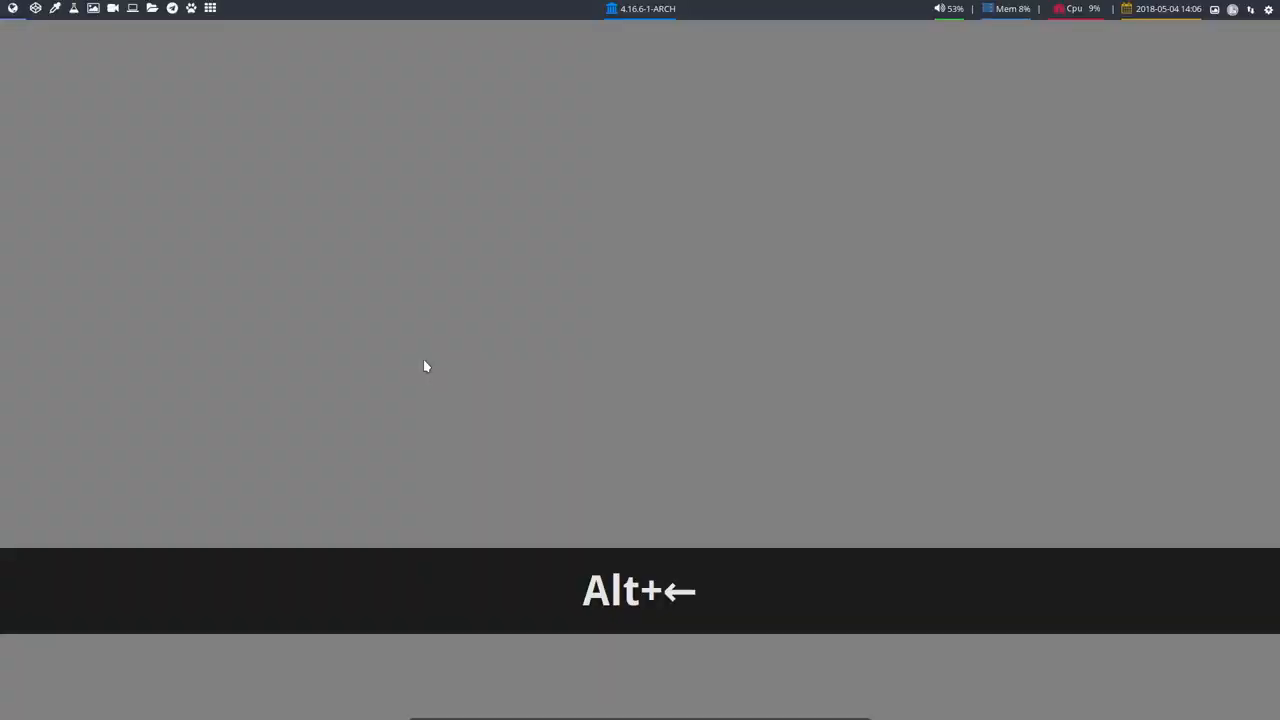
pyautogui.press('Alt+Right')
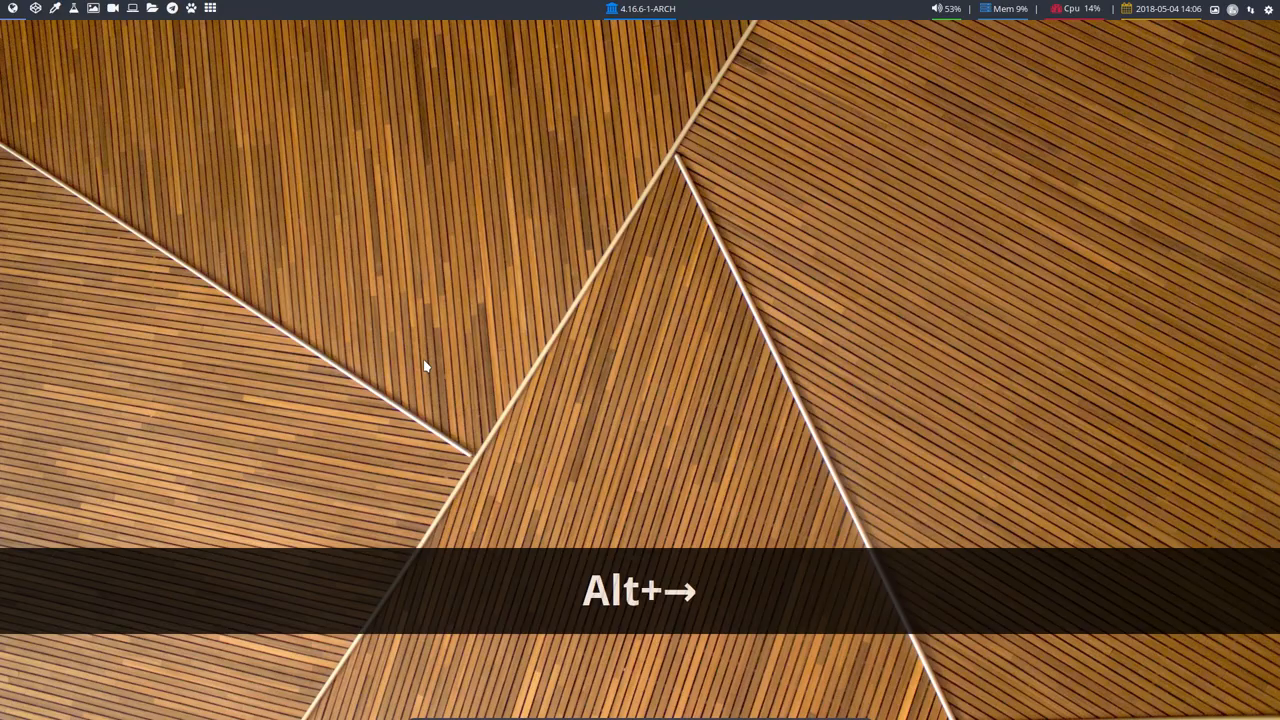
pyautogui.press('alt+Right')
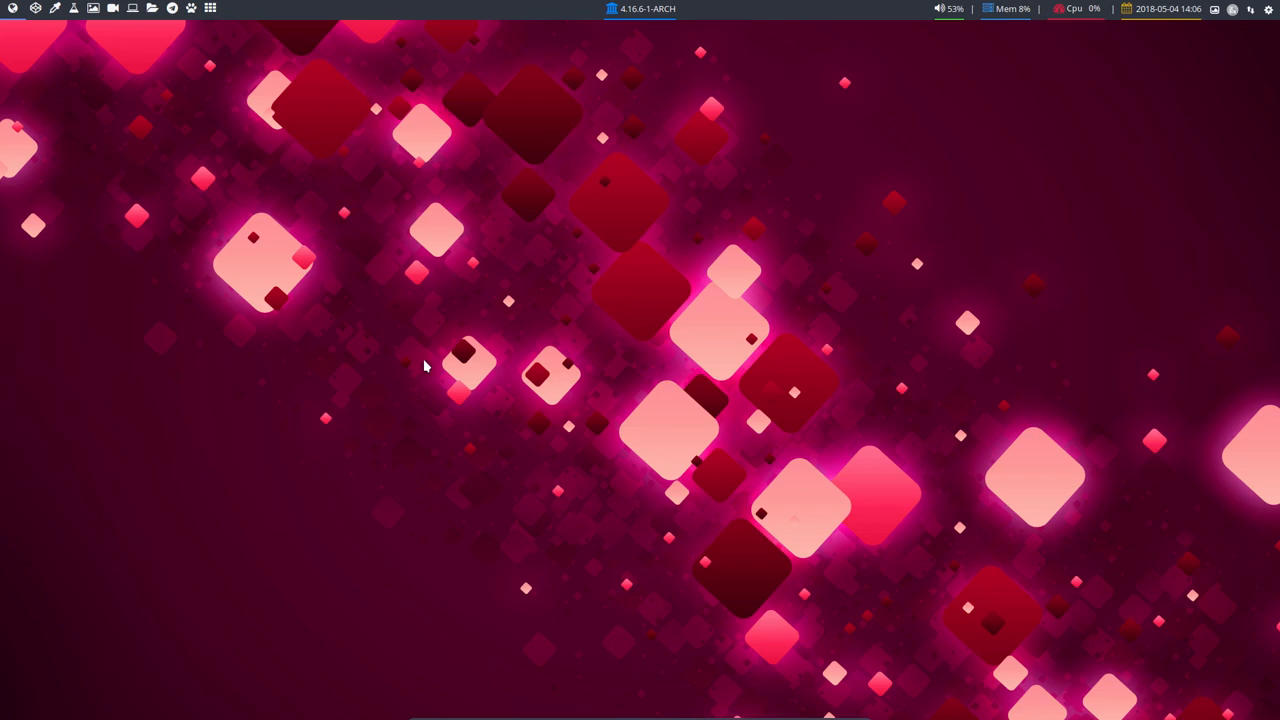
pyautogui.moveTo(412, 358)
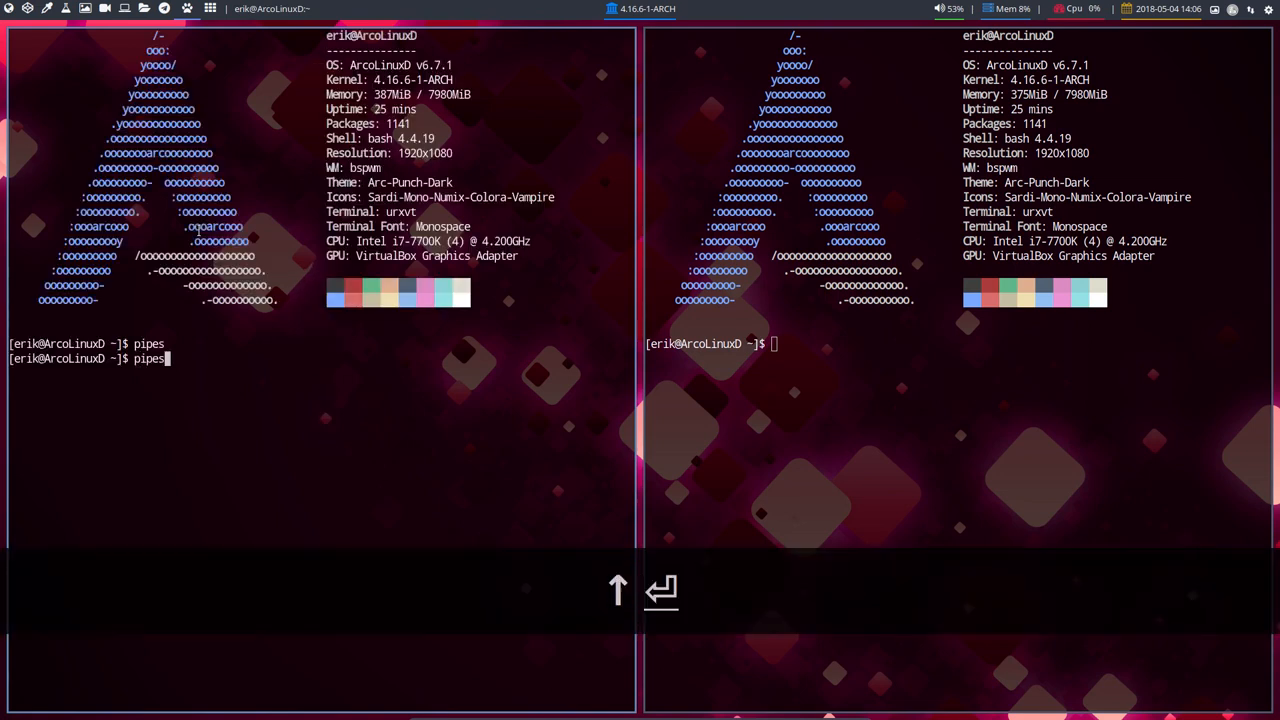
# Step: Rerun pipes in one terminal and run mirror and cmatrix in the others
pyautogui.press('Return')
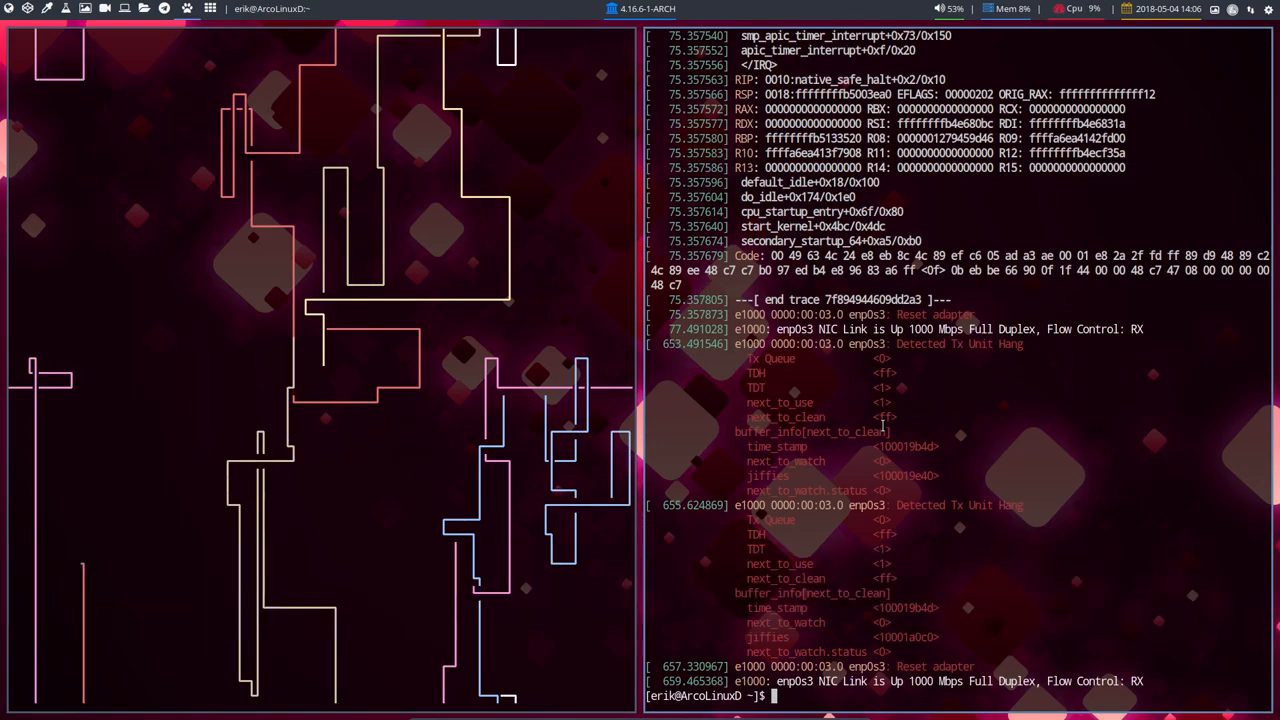
pyautogui.write('mirror')
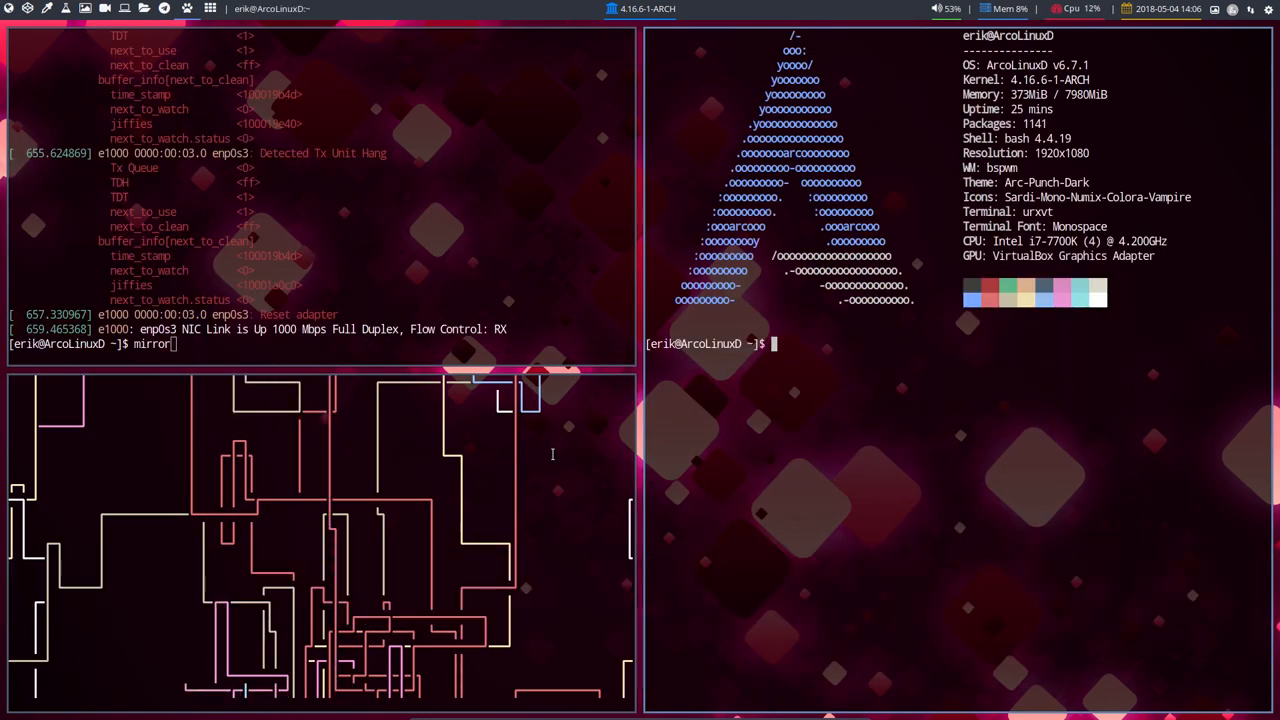
pyautogui.write('cmat')
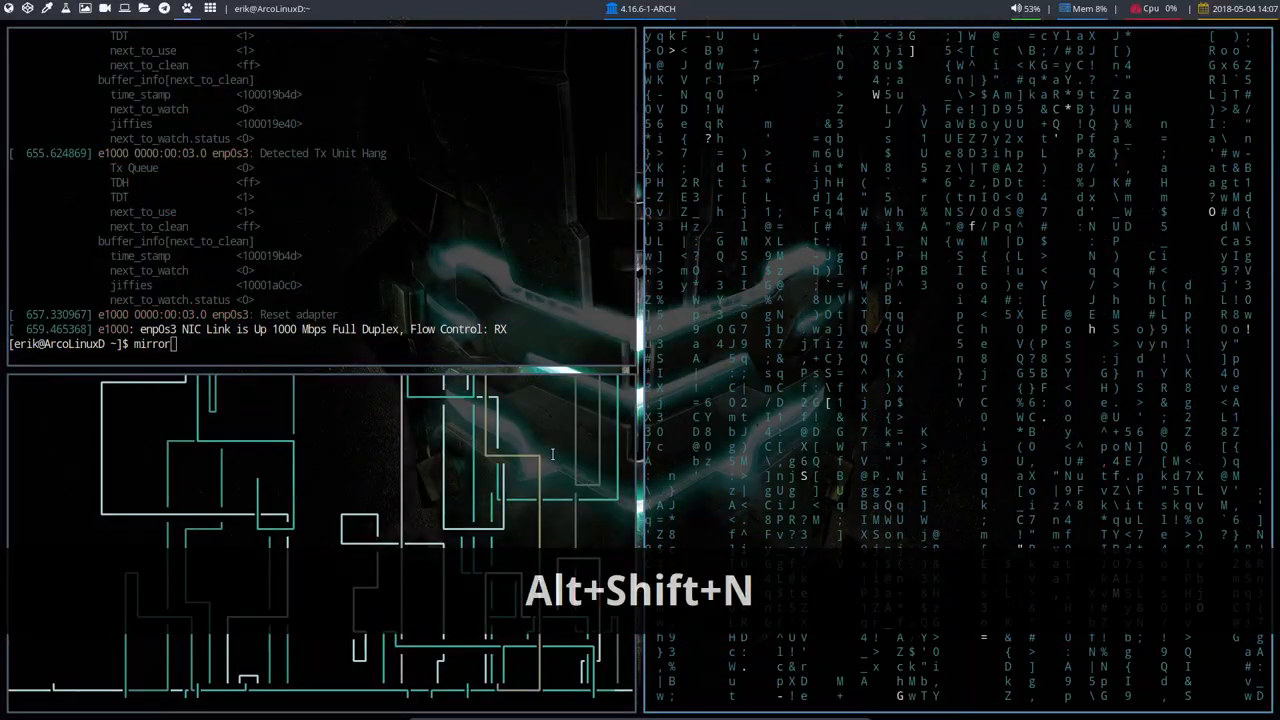
# Step: Change wallpaper twice with Alt+Shift+N, then type 'nano /etc/pacman' in the top terminal
pyautogui.press('Alt+Shift+N')
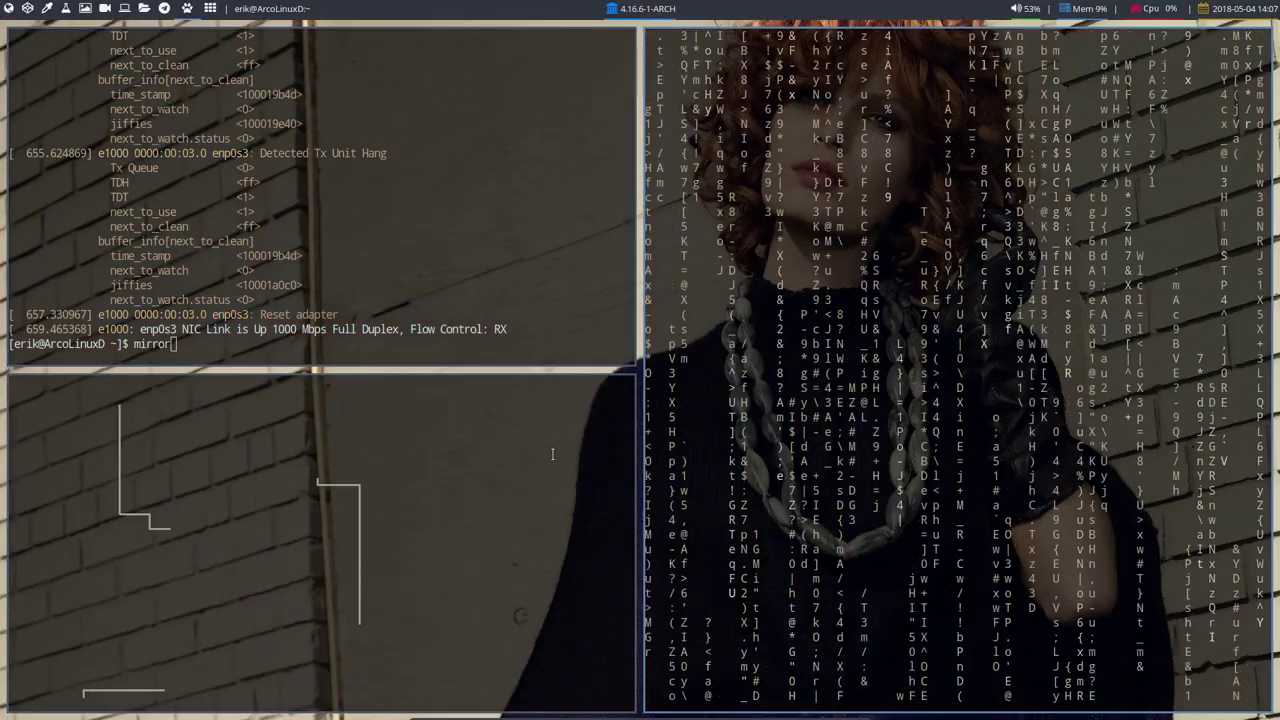
pyautogui.press('Alt+Shift+n')
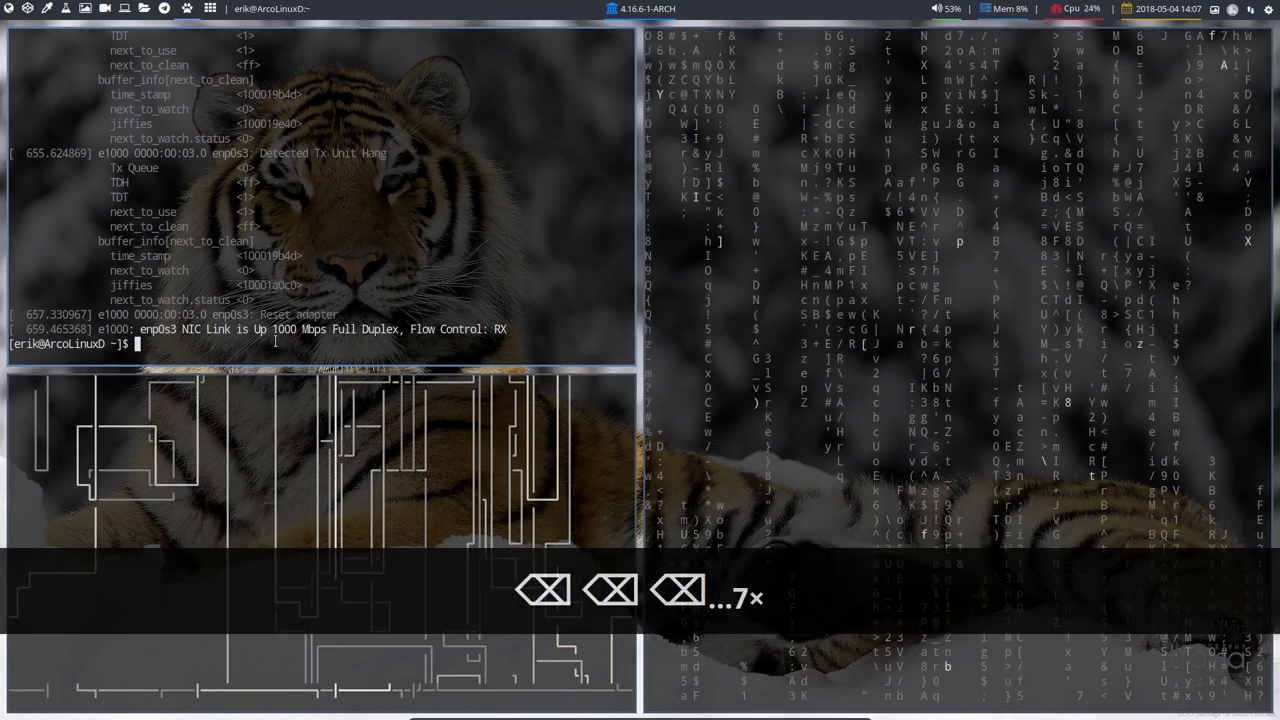
pyautogui.write('nano')
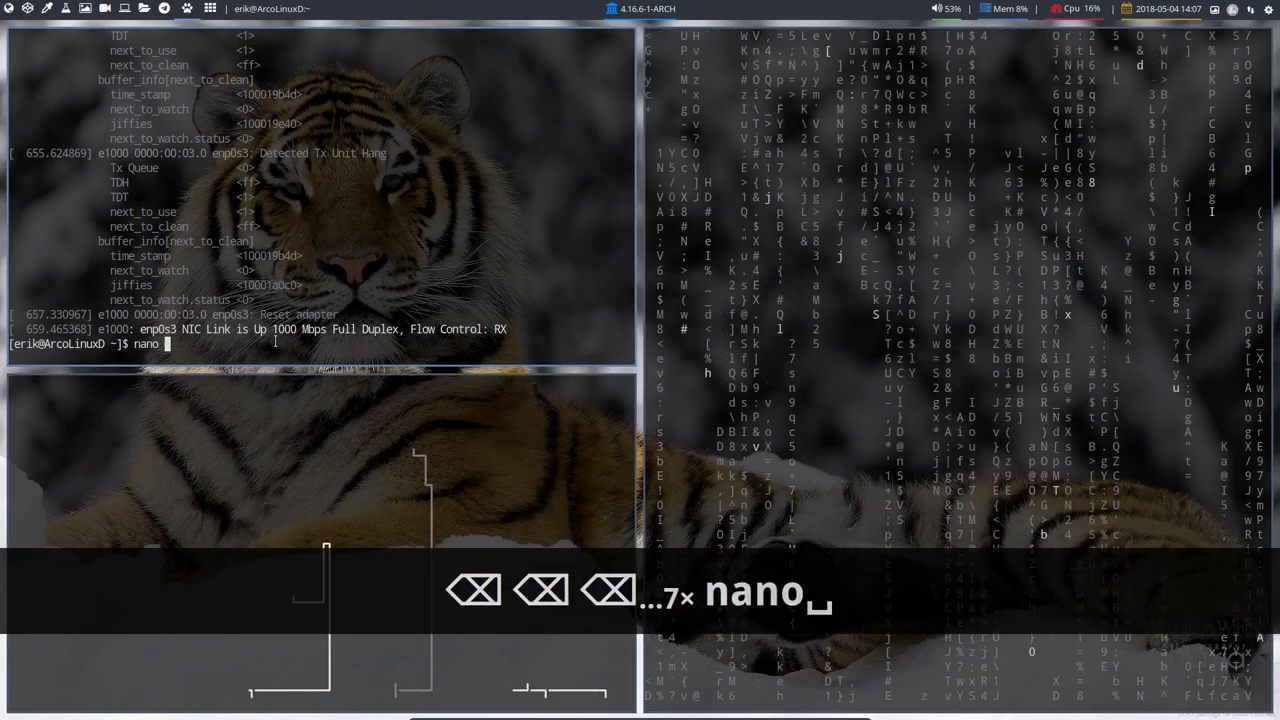
pyautogui.write('/etc/pacman')
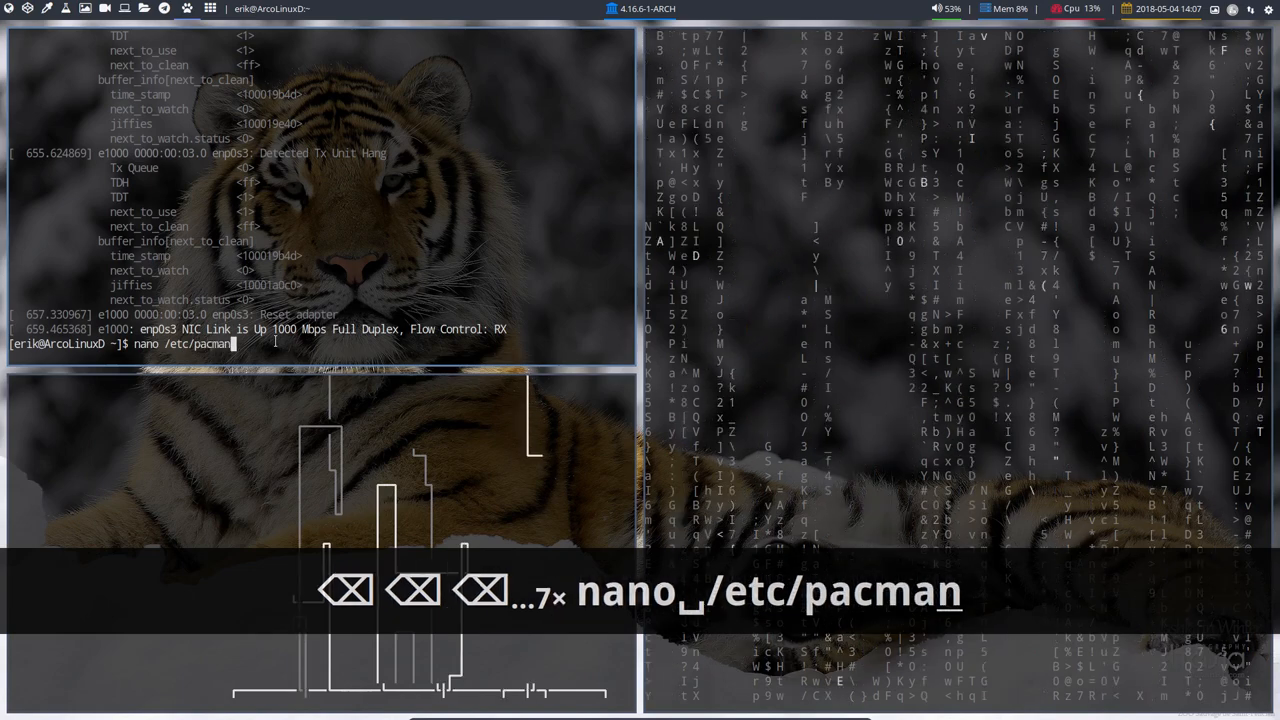